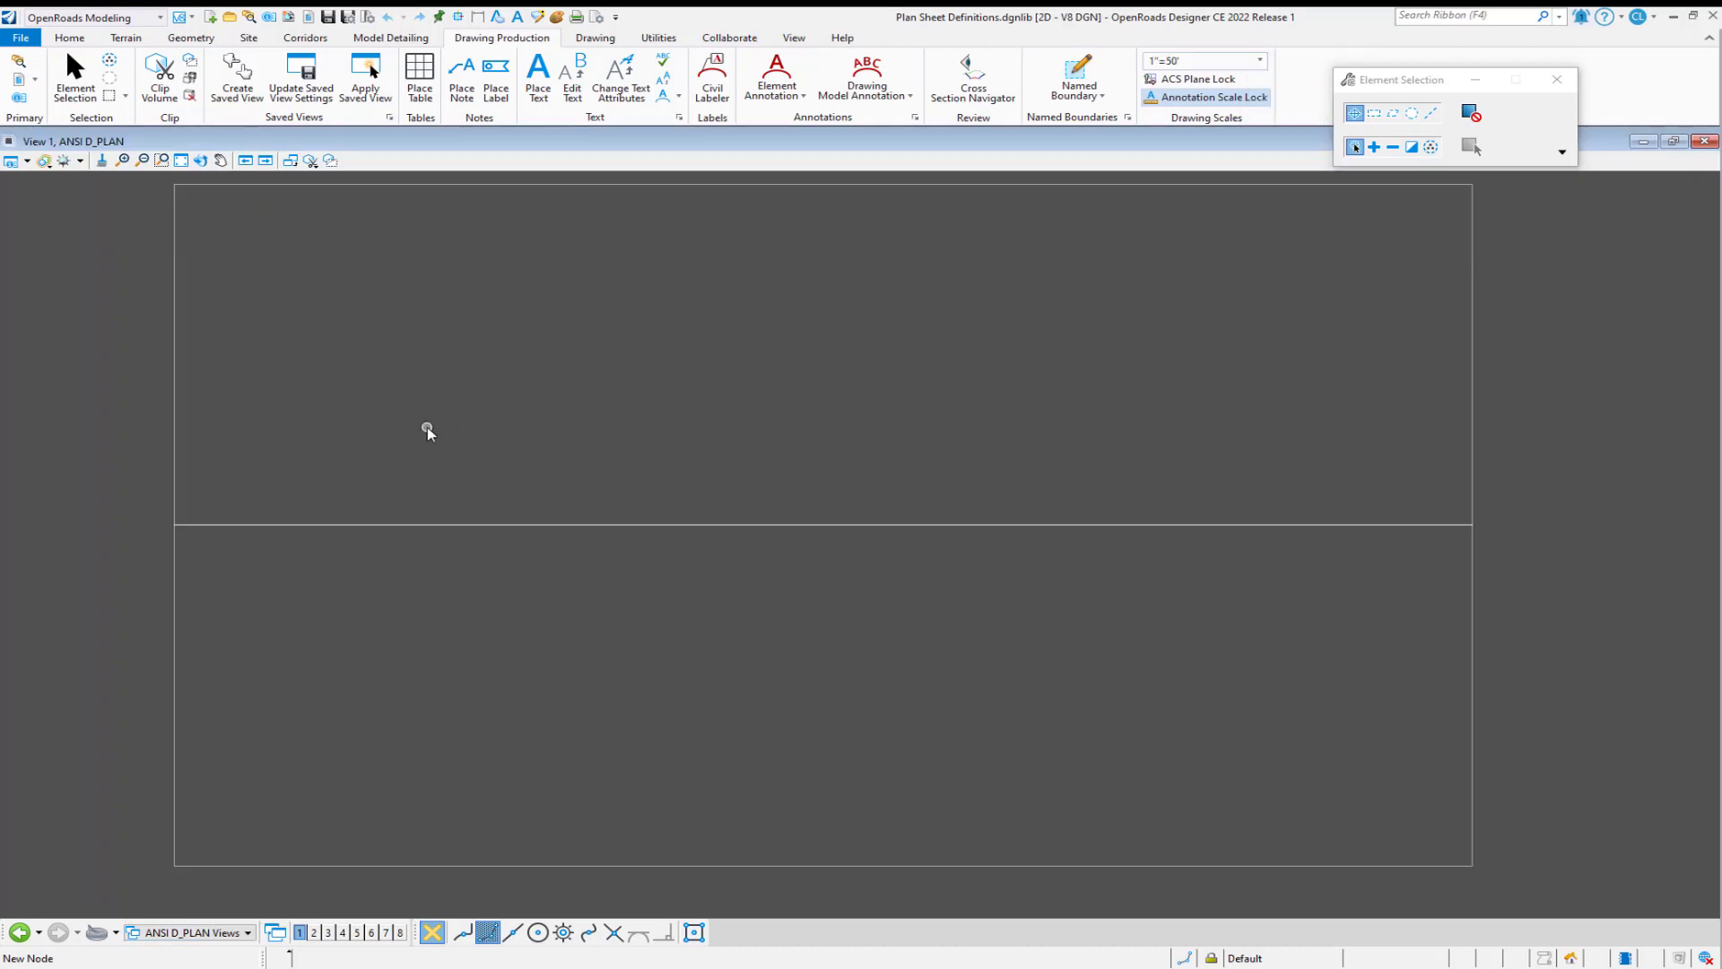
mouse_move(68, 37)
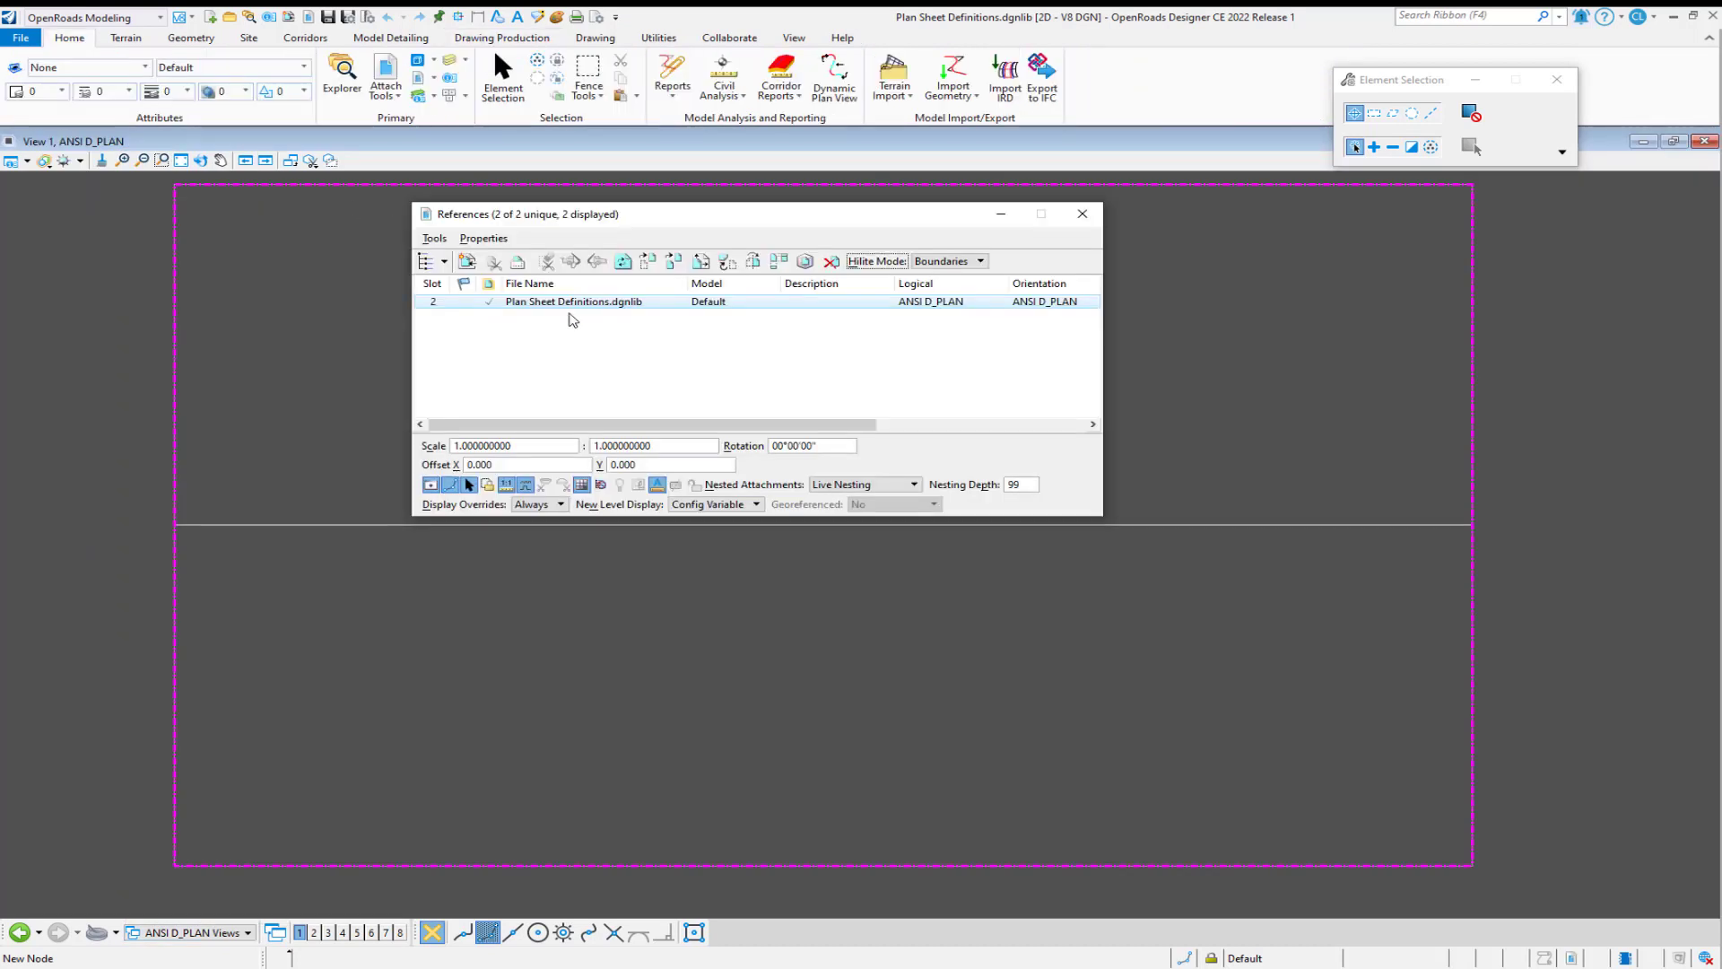
Turn off Use View Flags in the reference's Presentation settings and confirm.
right_click(574, 301)
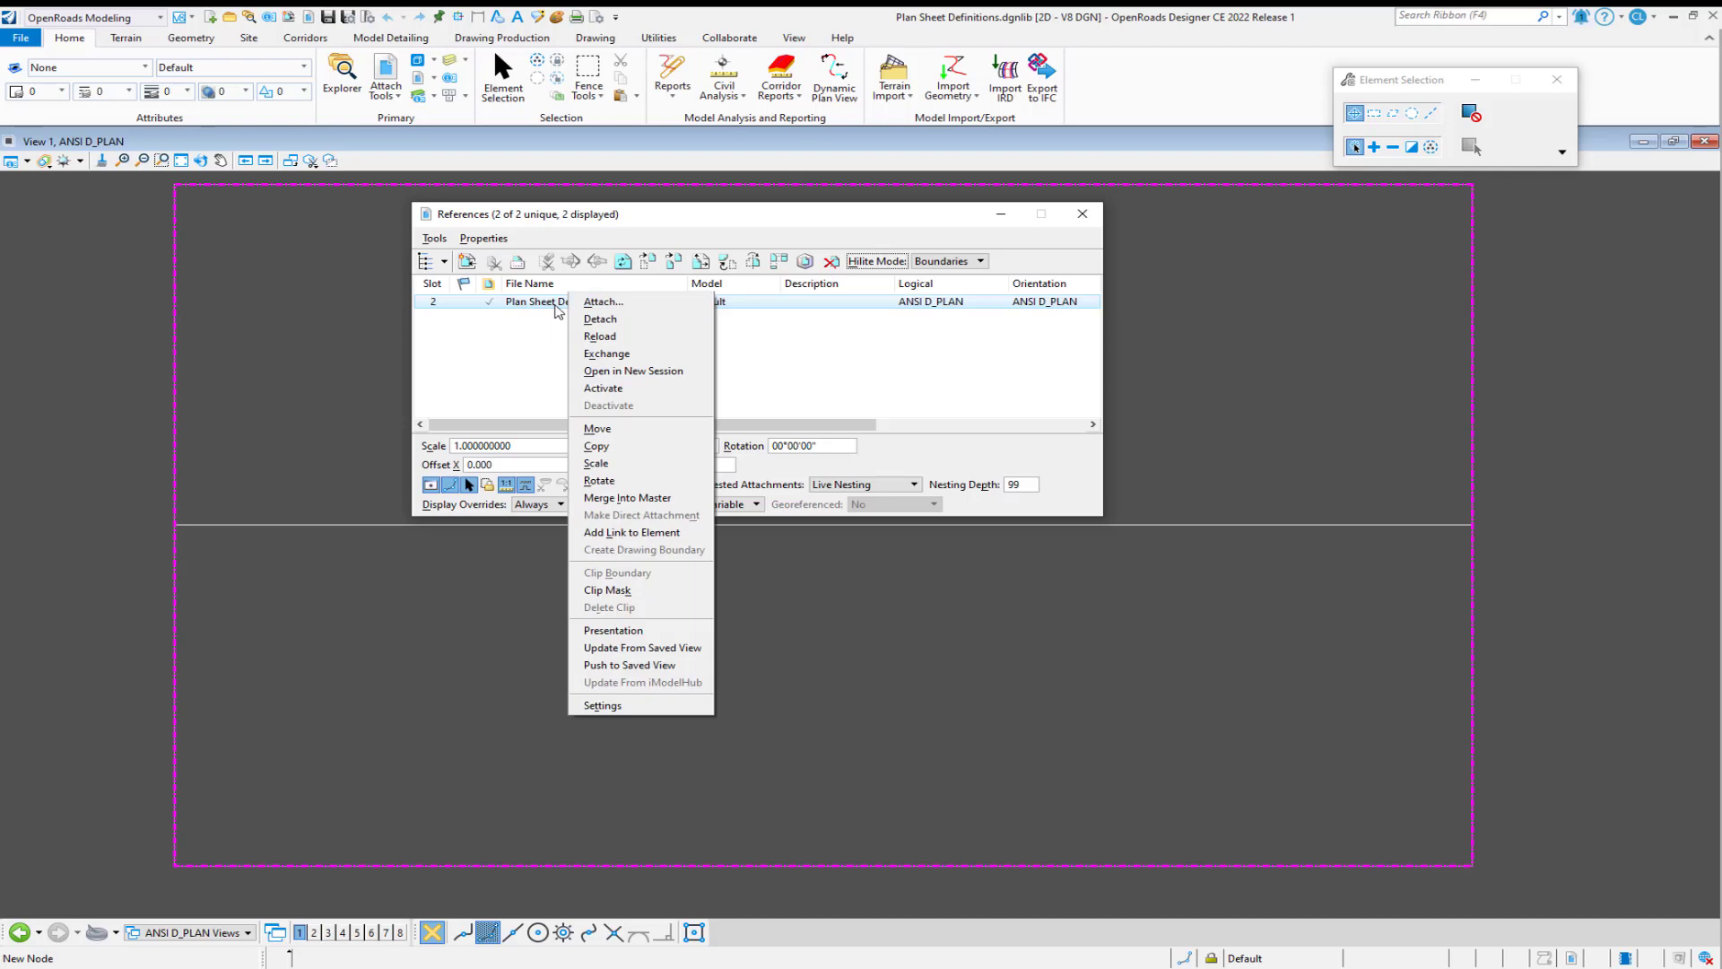
mouse_move(626, 630)
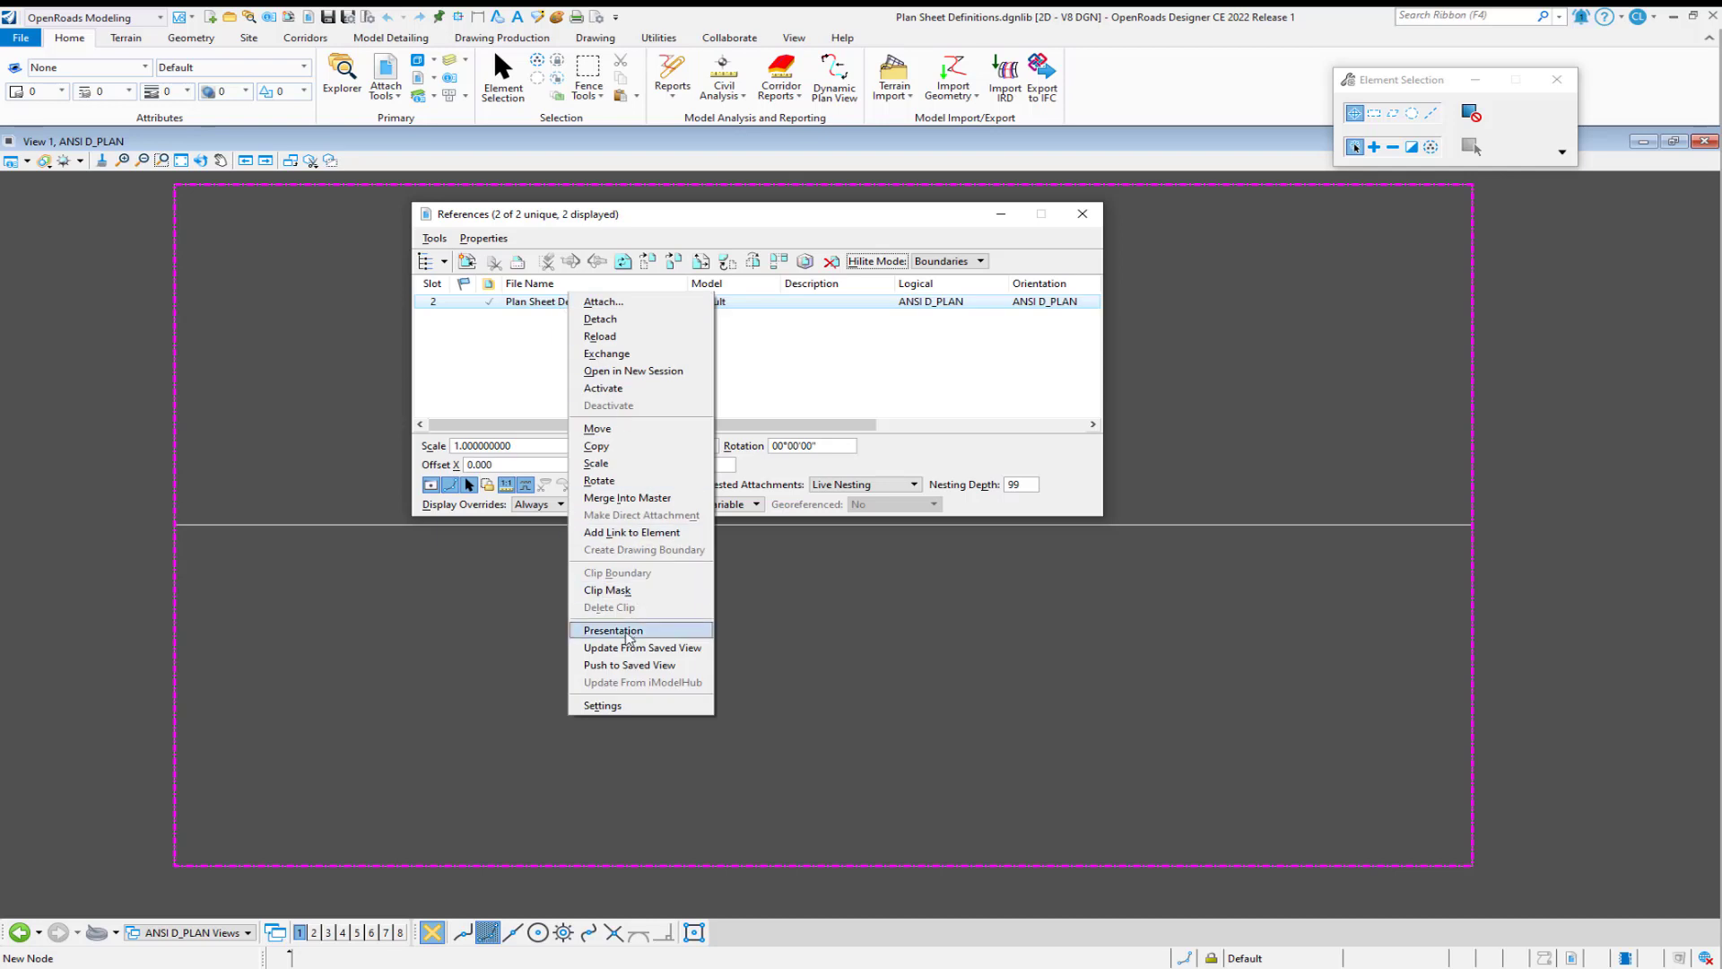
click(614, 630)
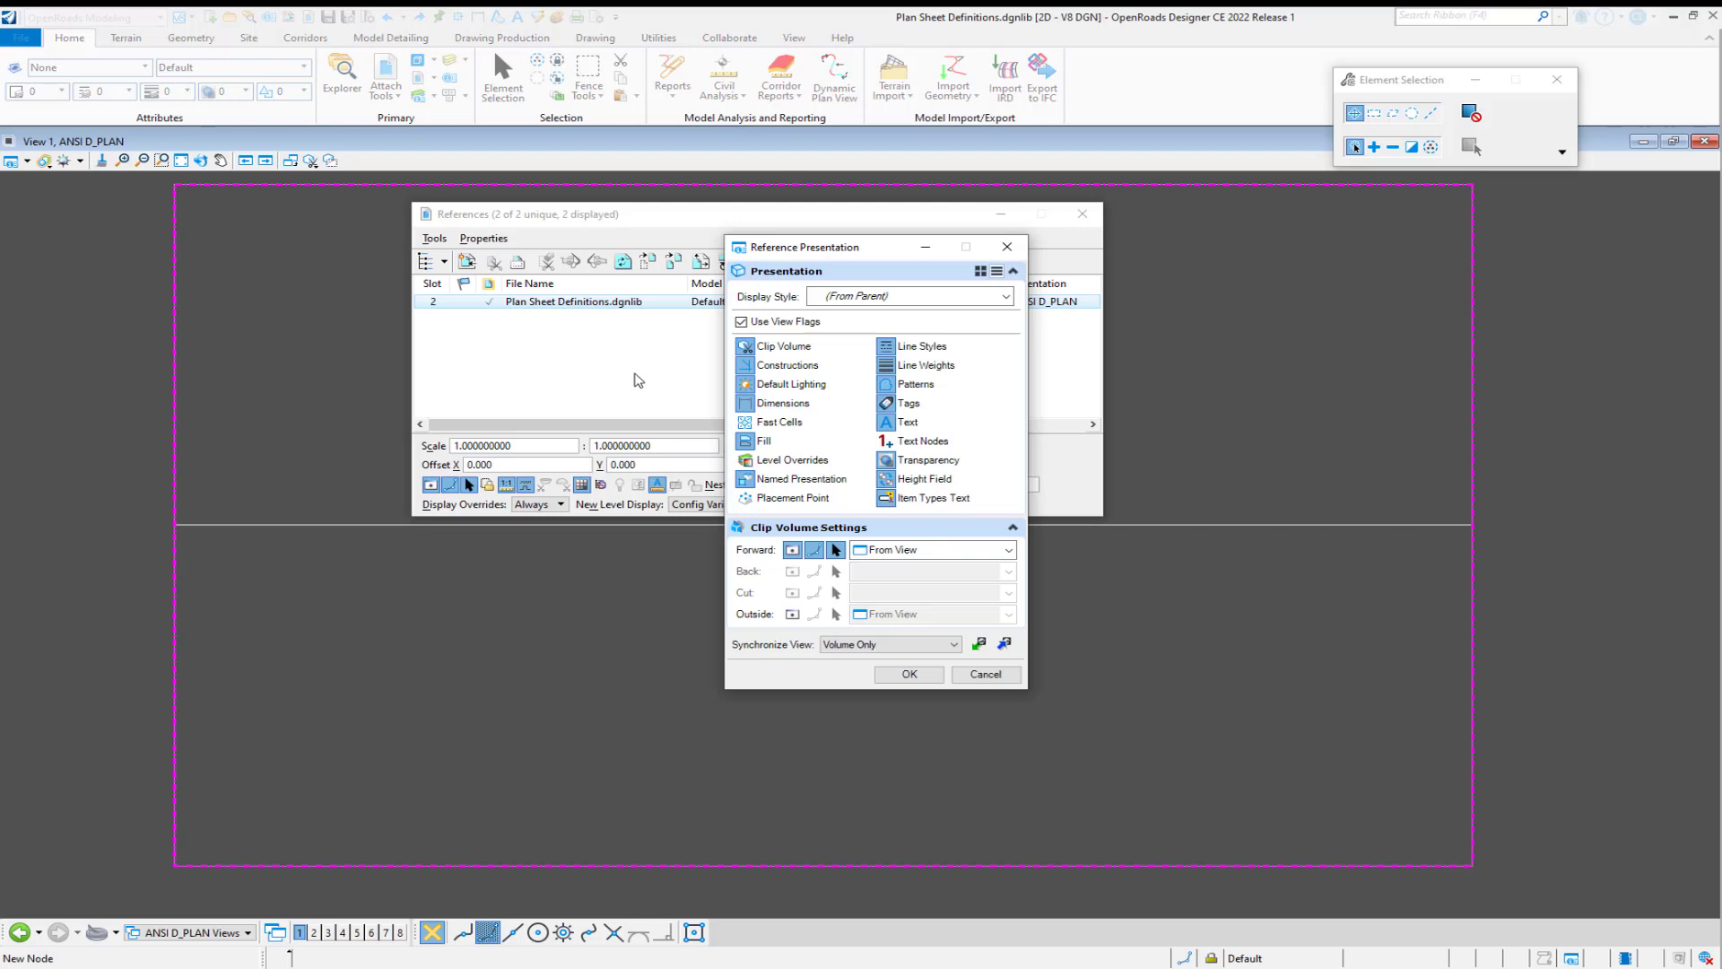
click(743, 321)
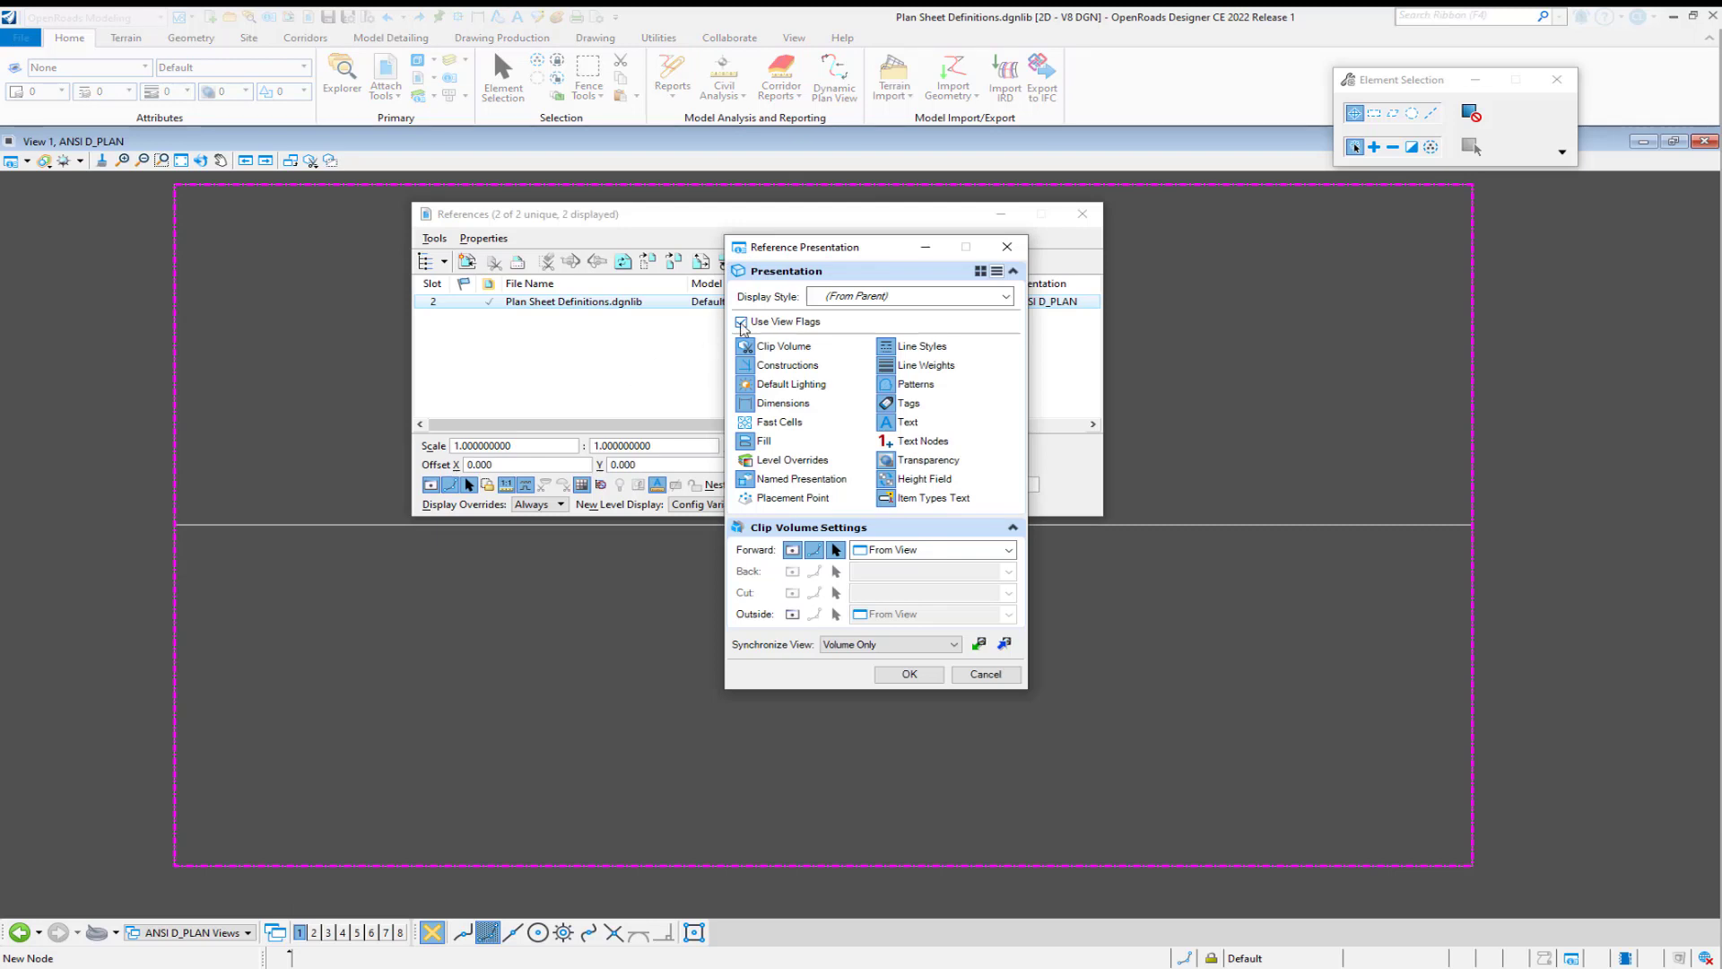
click(741, 322)
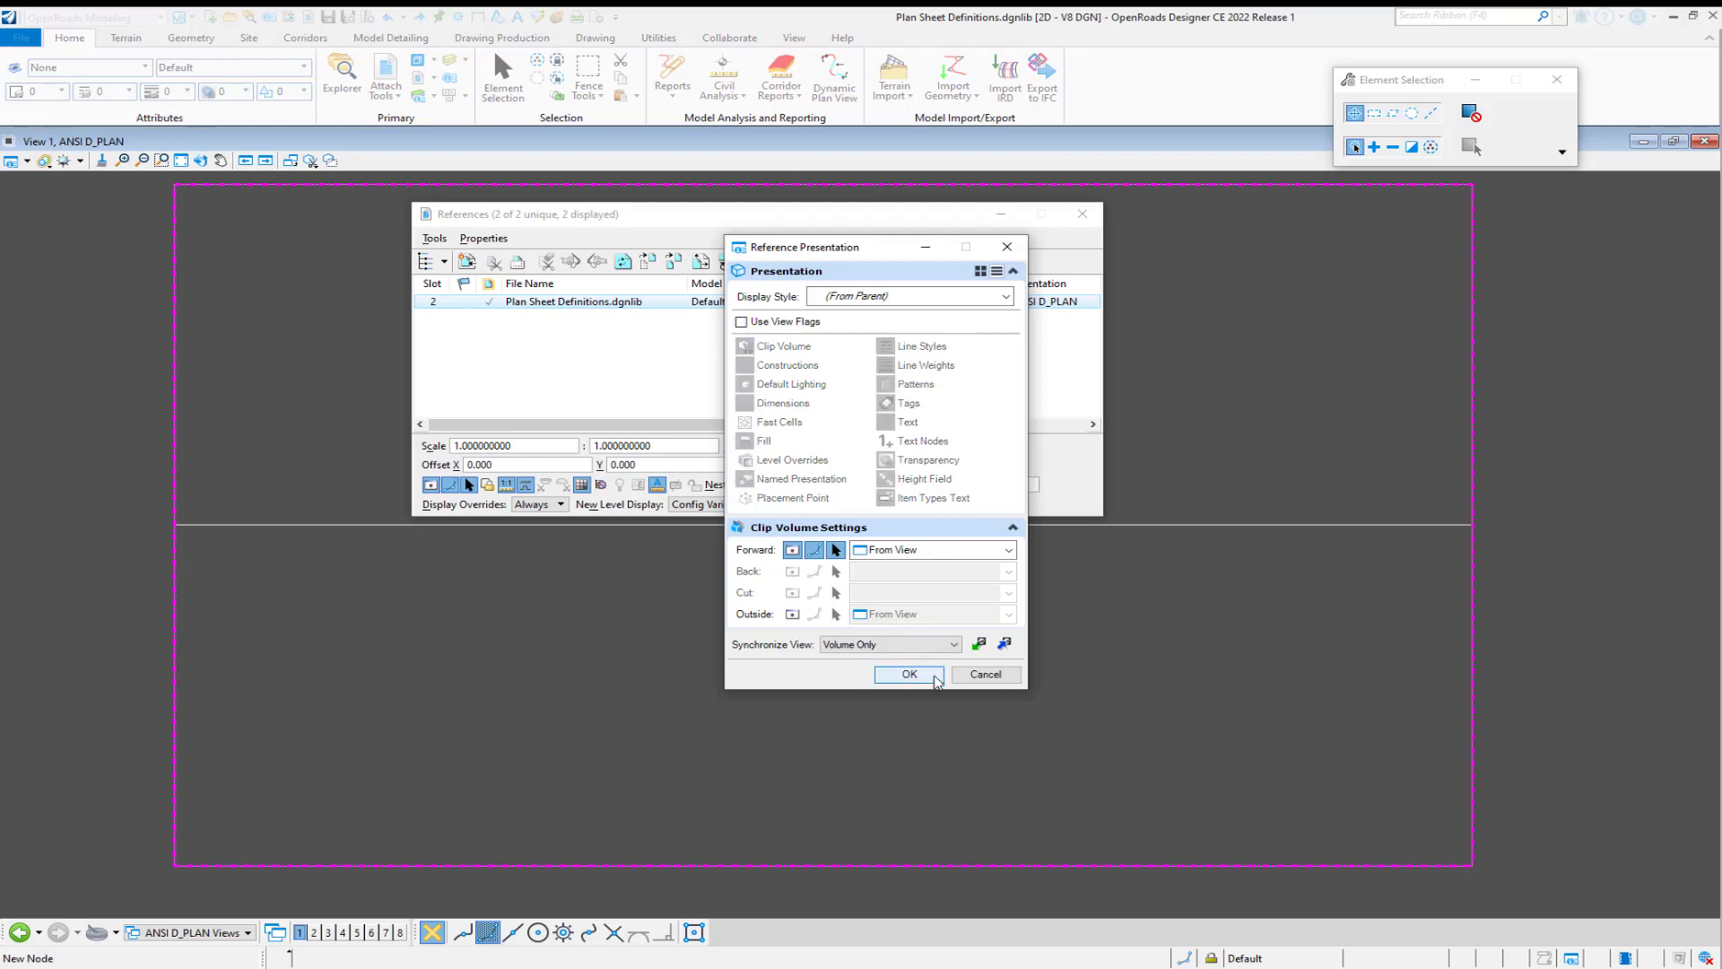
click(908, 673)
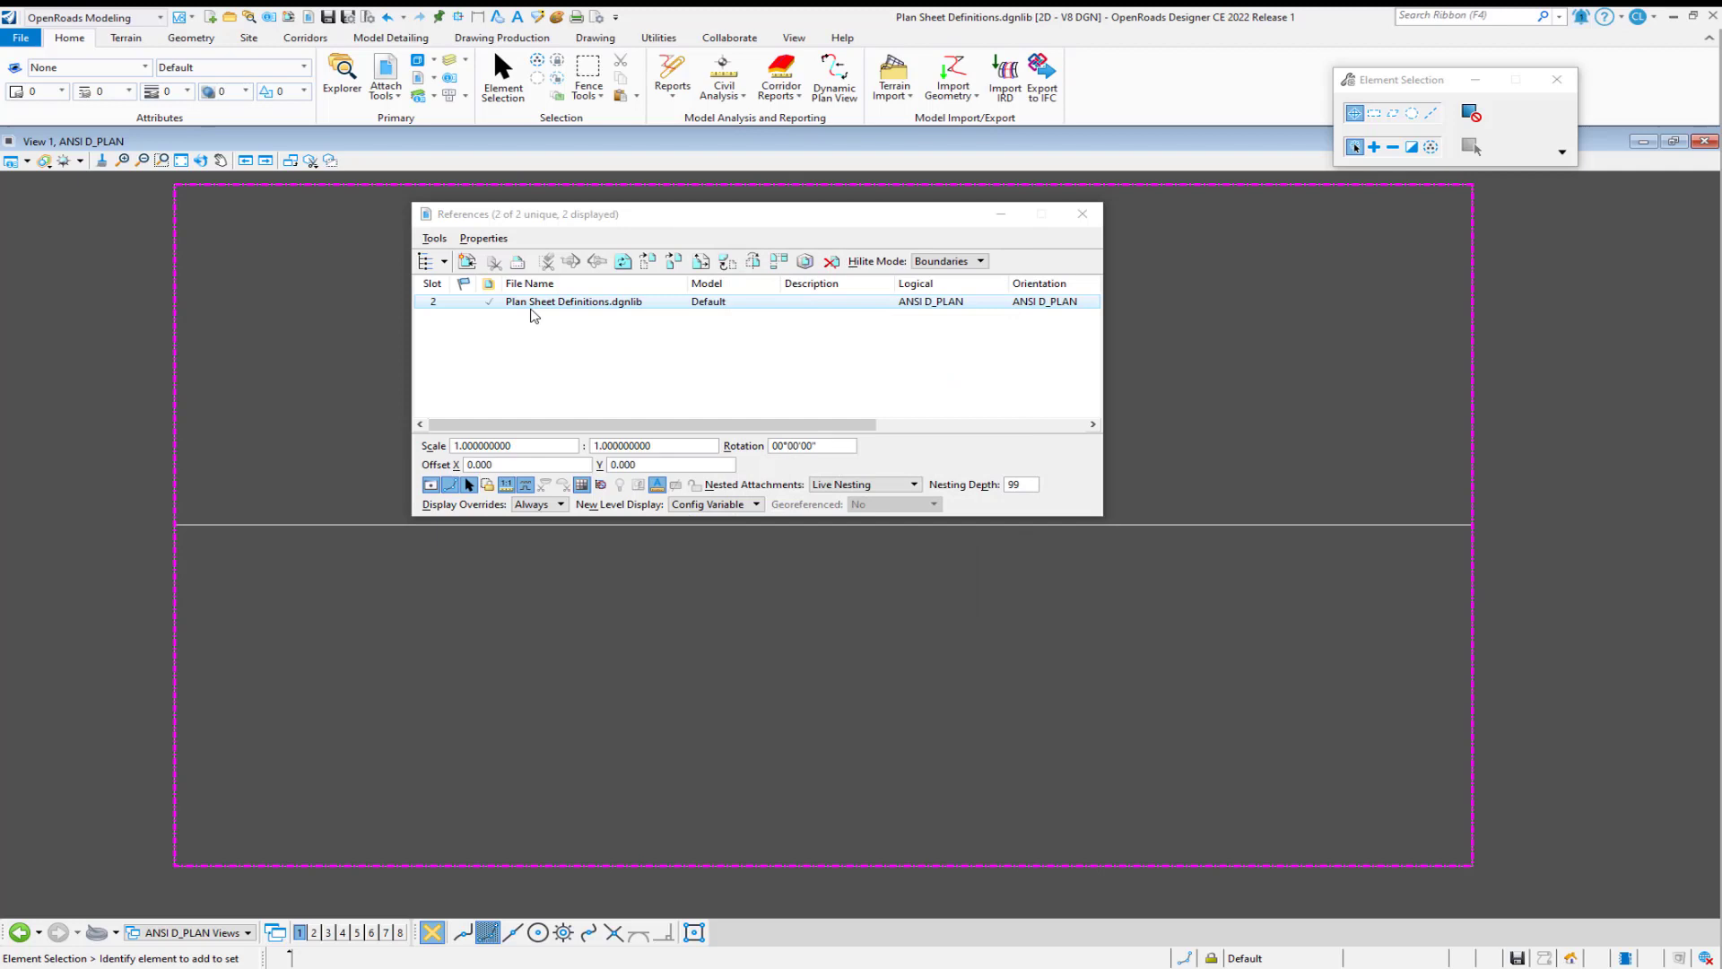
Set the reference's Synchronize View to Settings From Design Model, confirm, and close References.
right_click(574, 301)
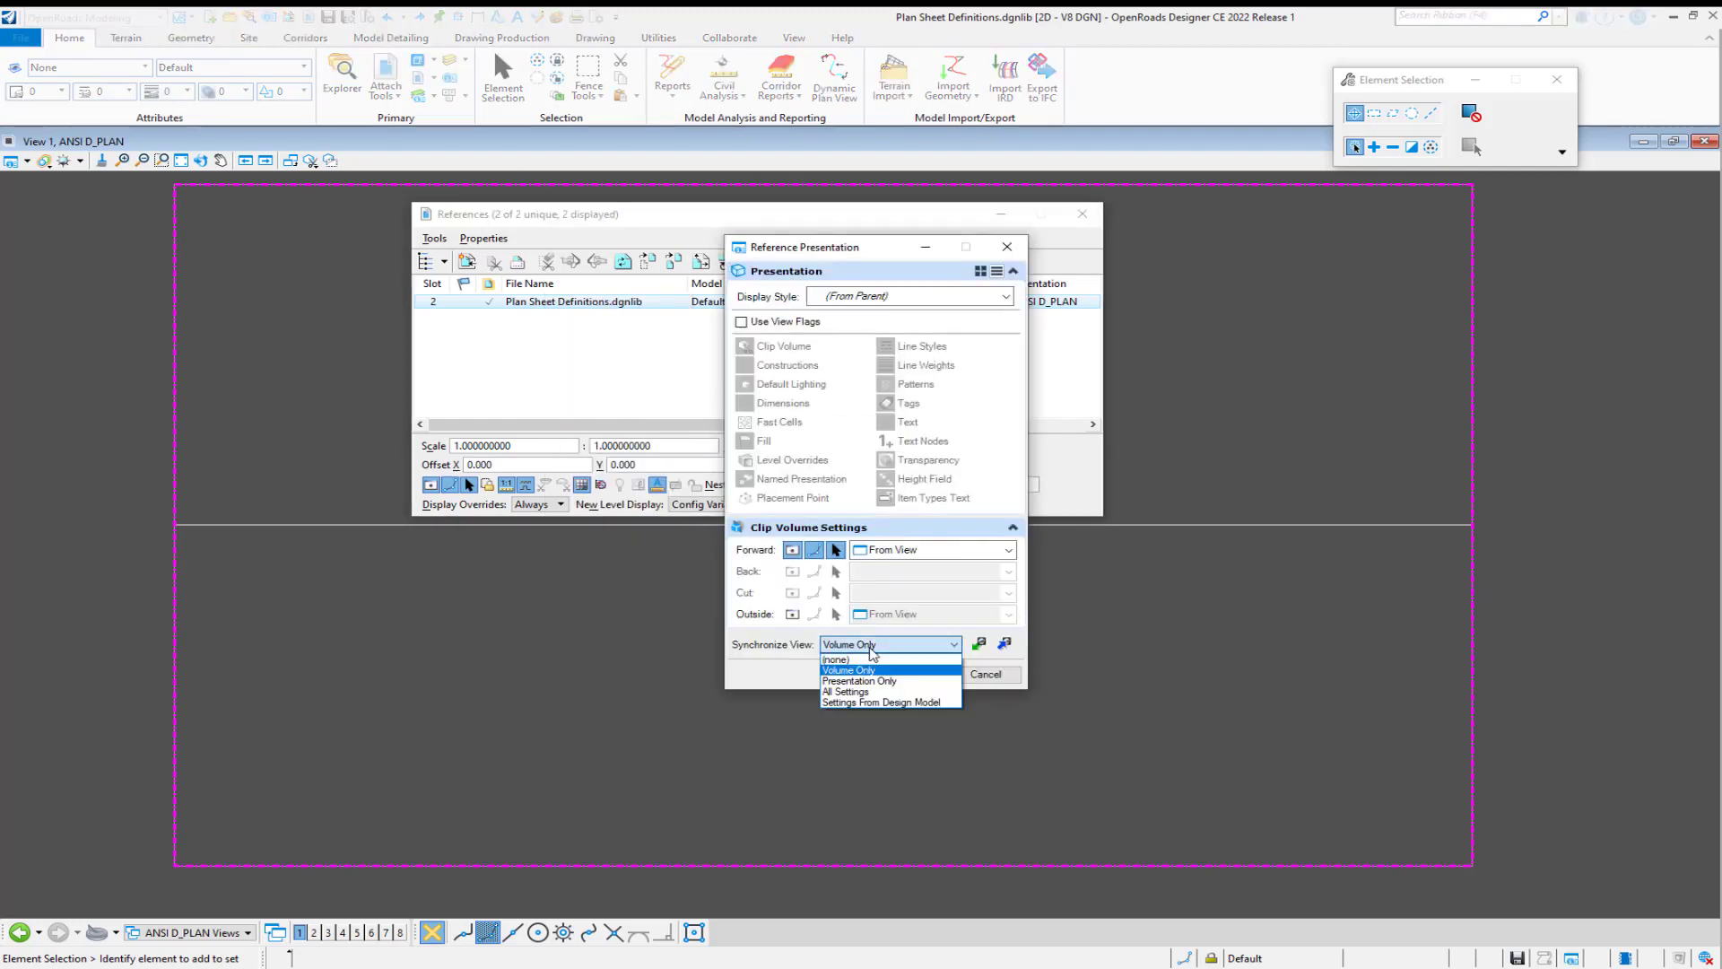
mouse_move(877, 704)
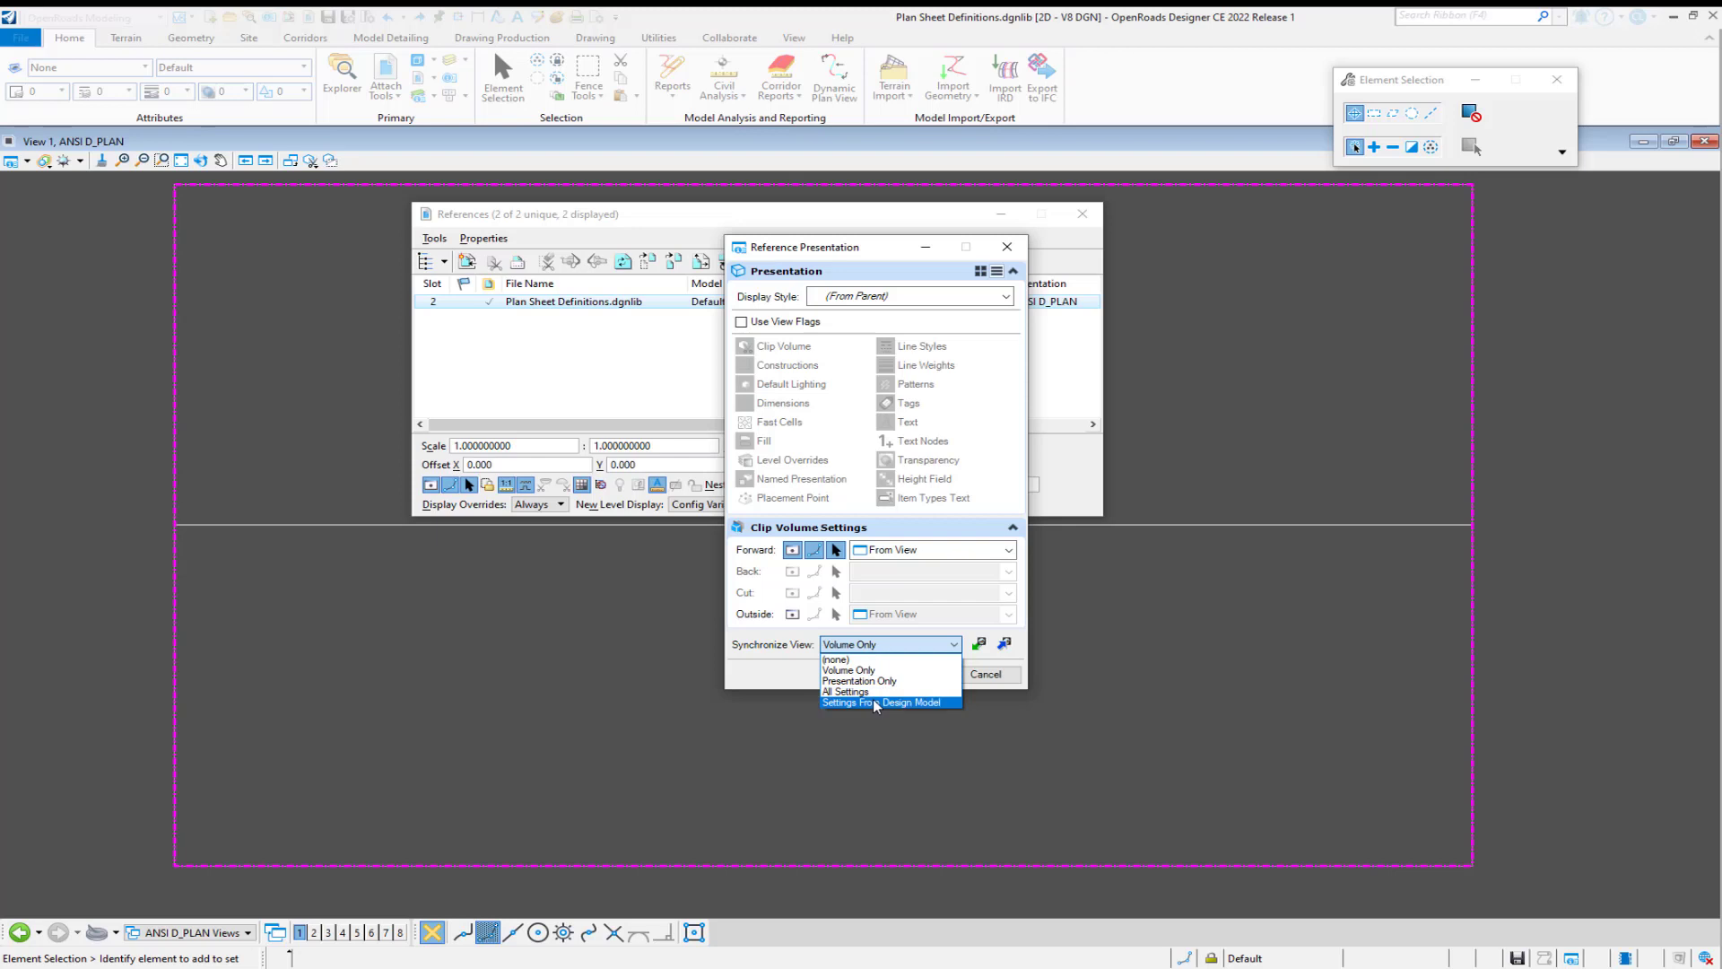
click(885, 702)
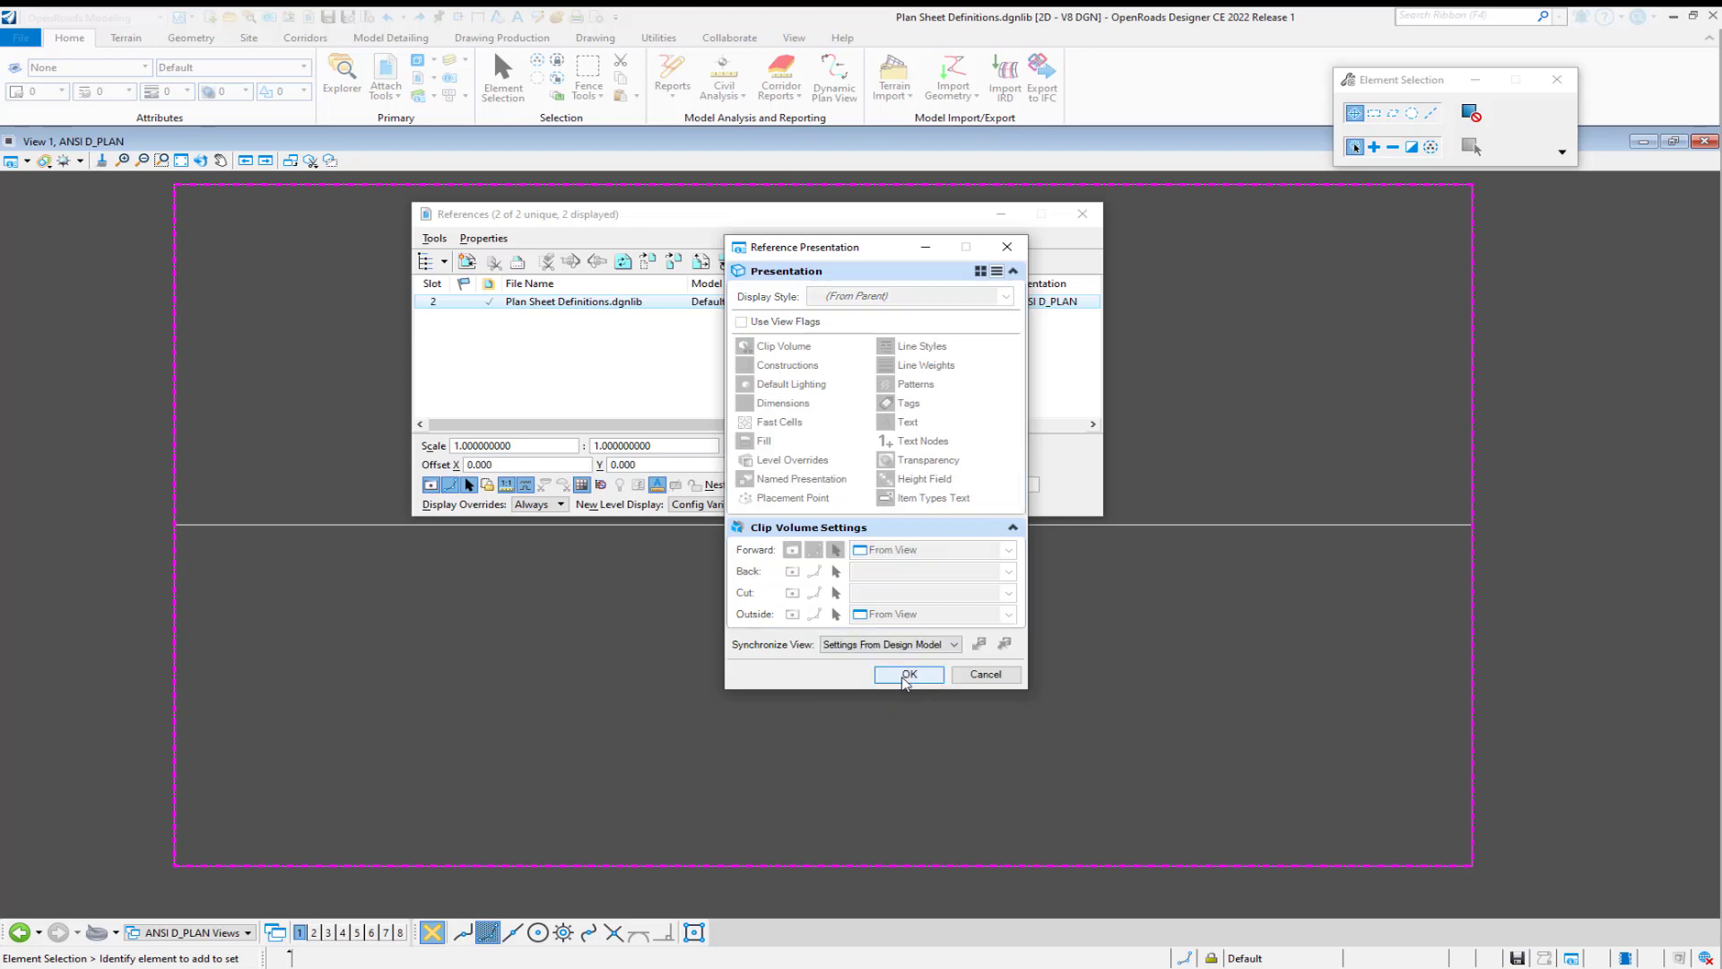
click(908, 673)
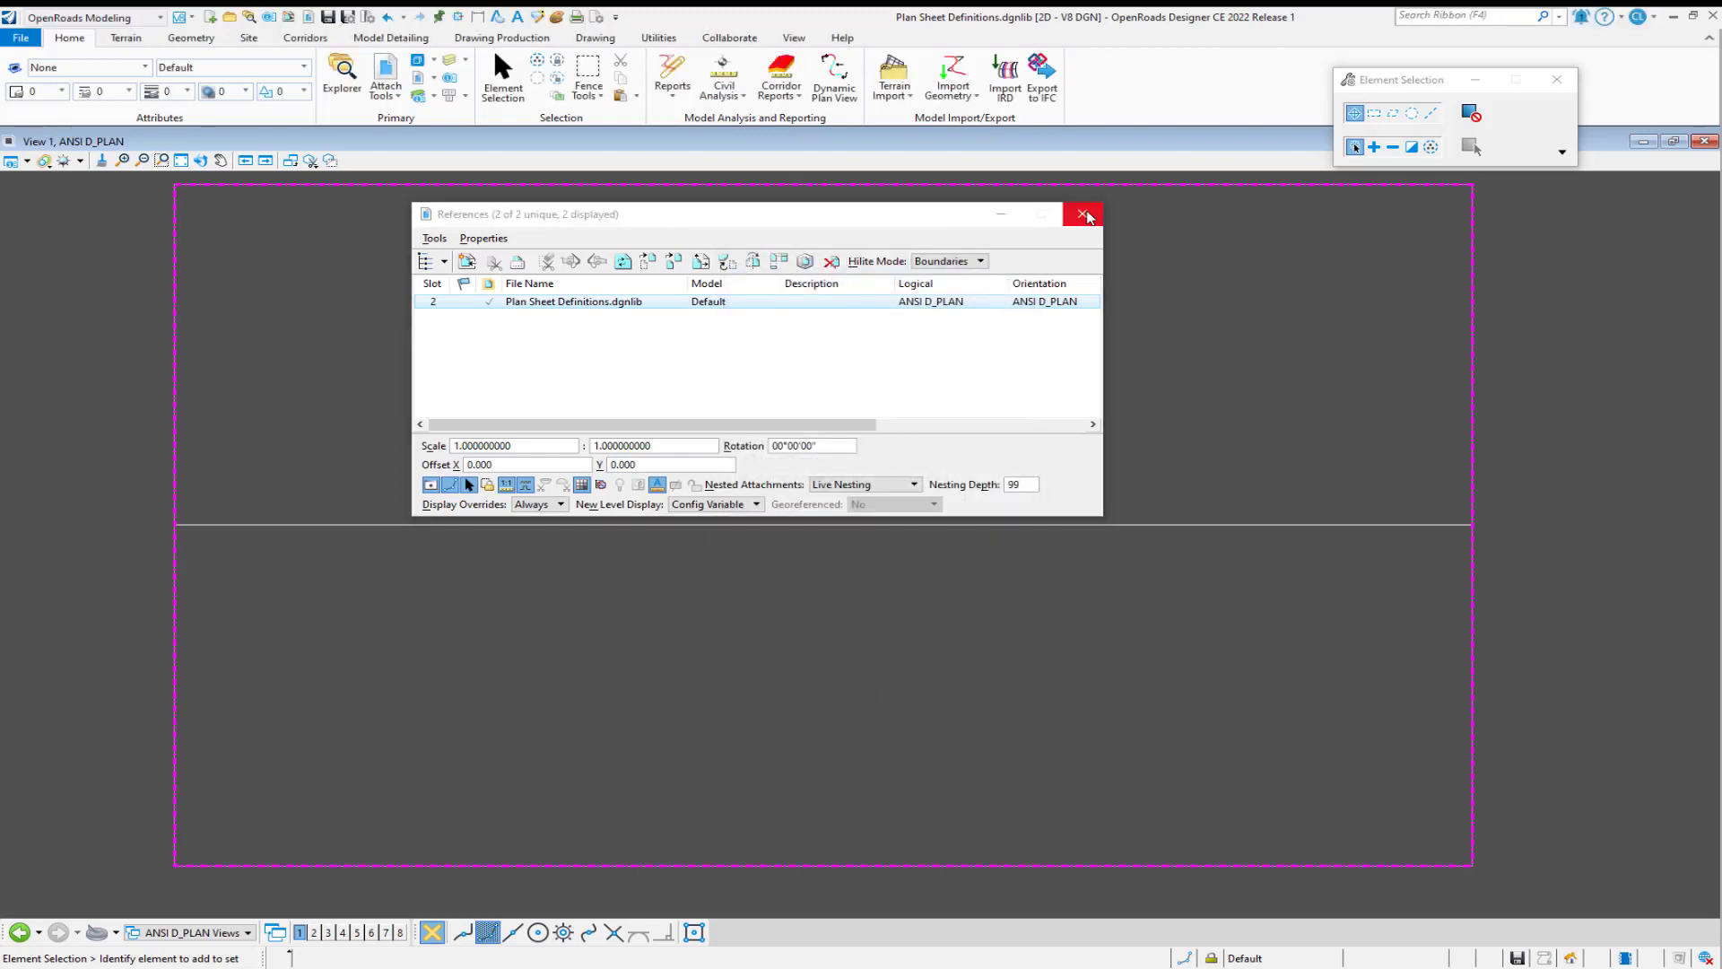
click(1083, 214)
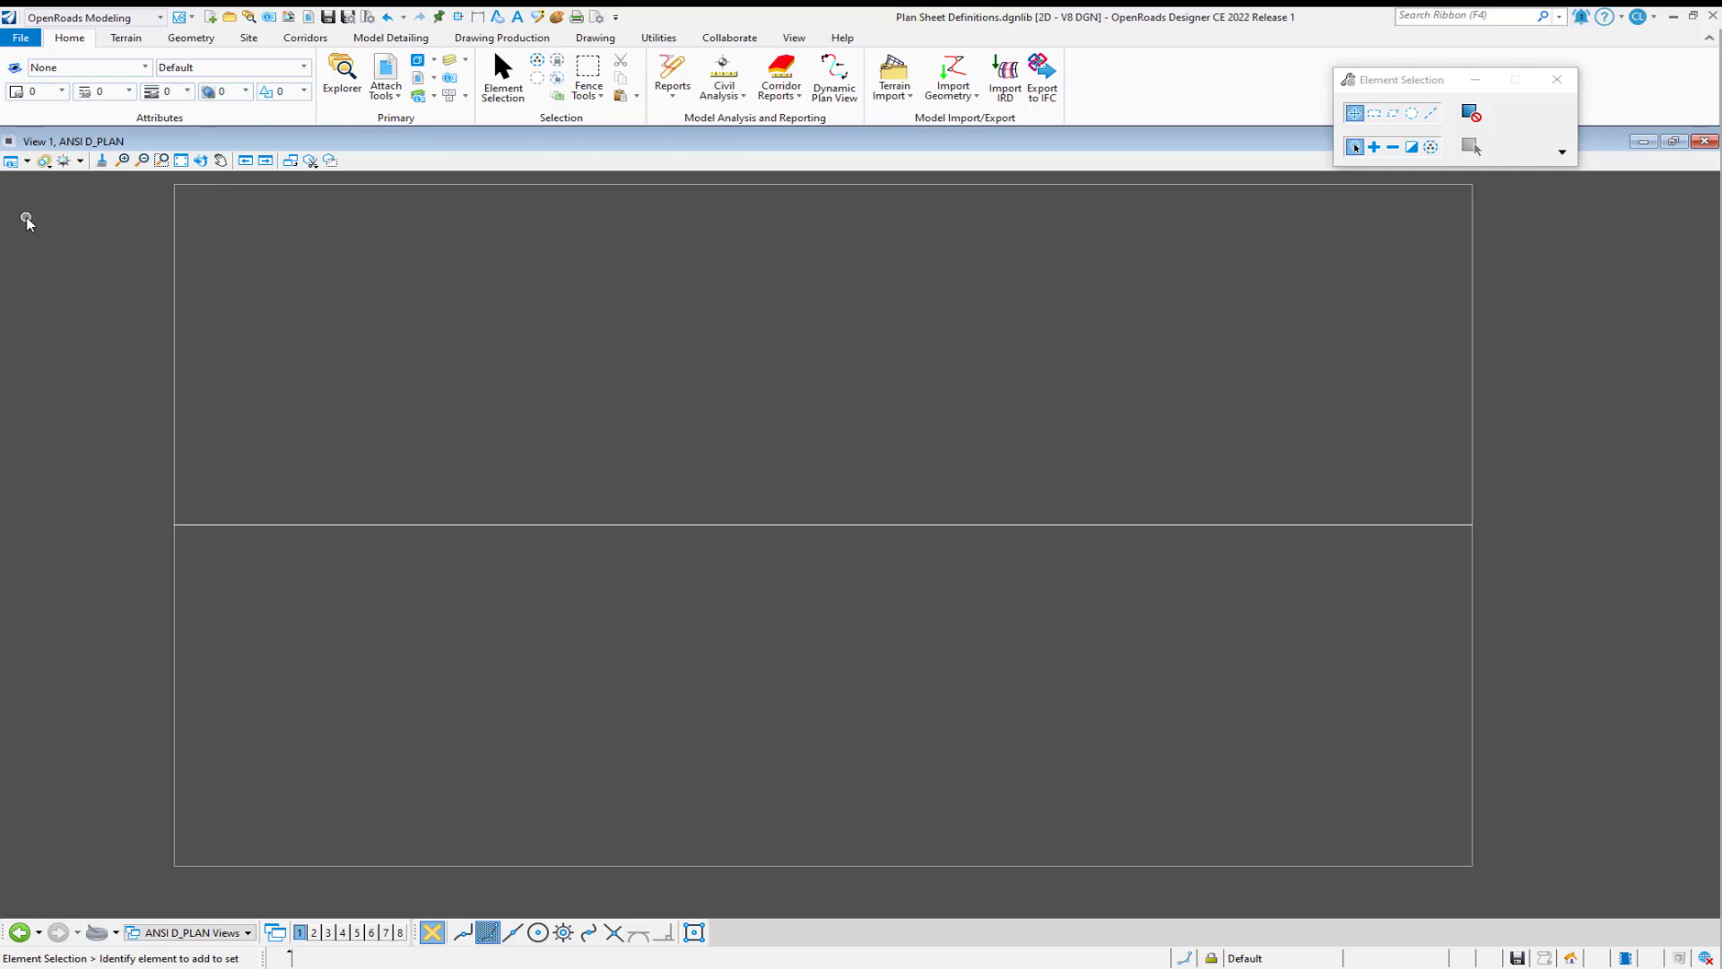
mouse_move(24, 160)
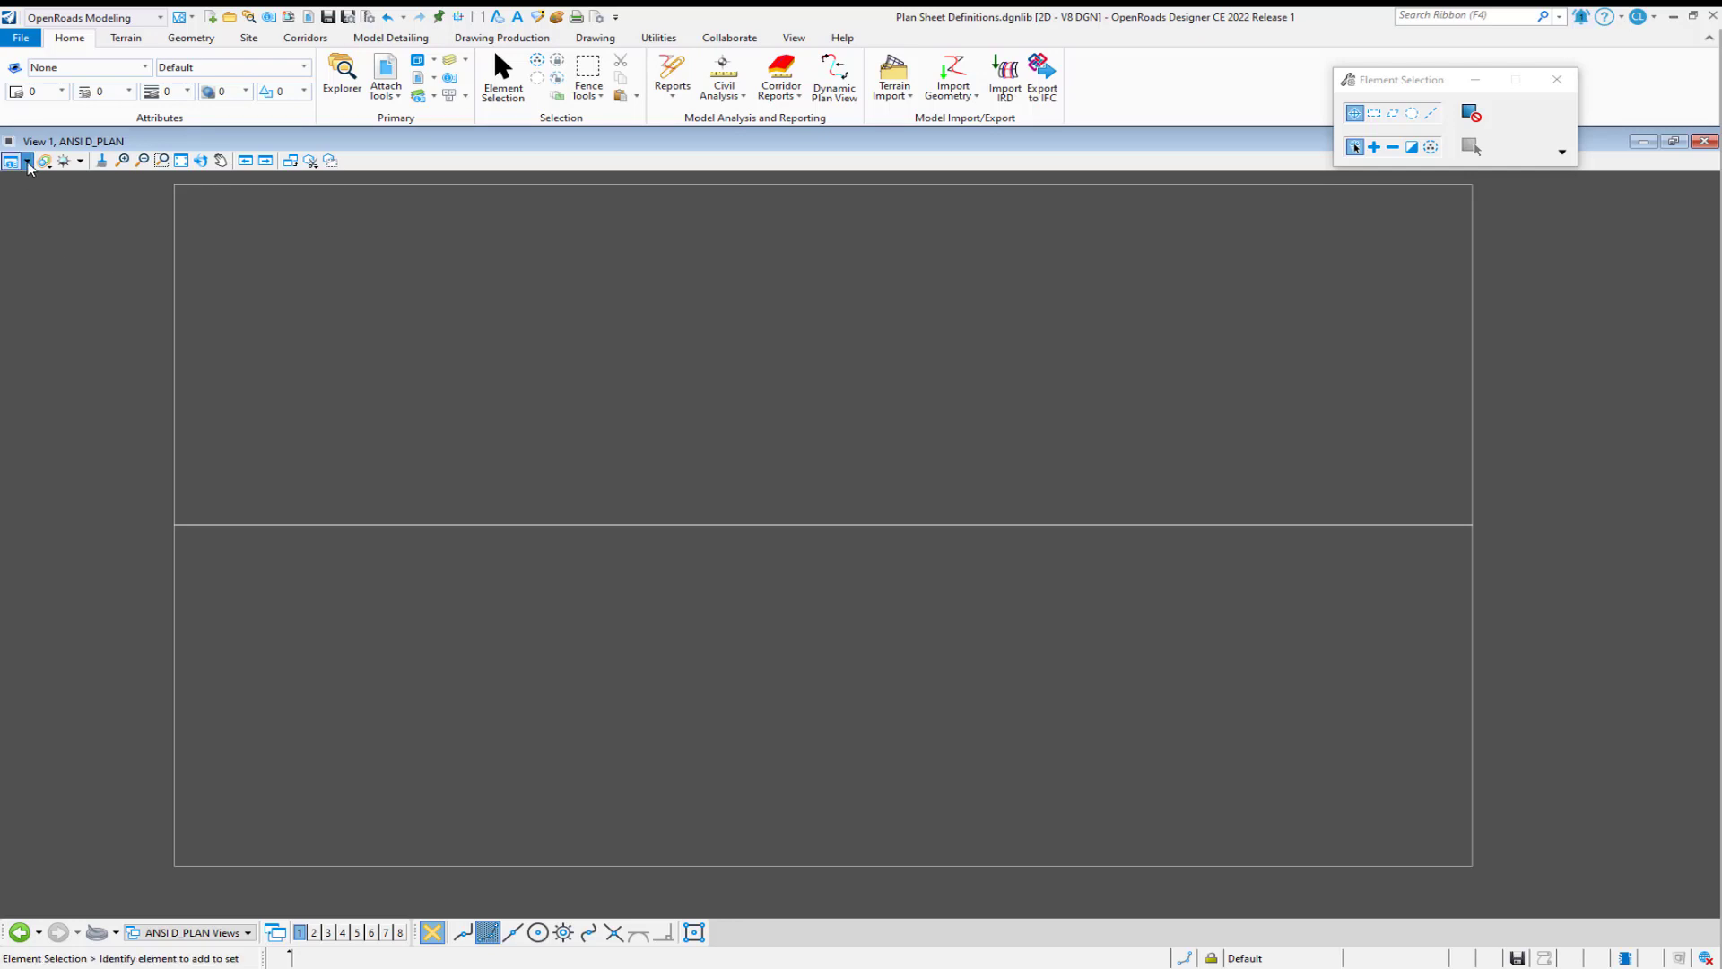
Save the current view settings into the design file.
click(27, 162)
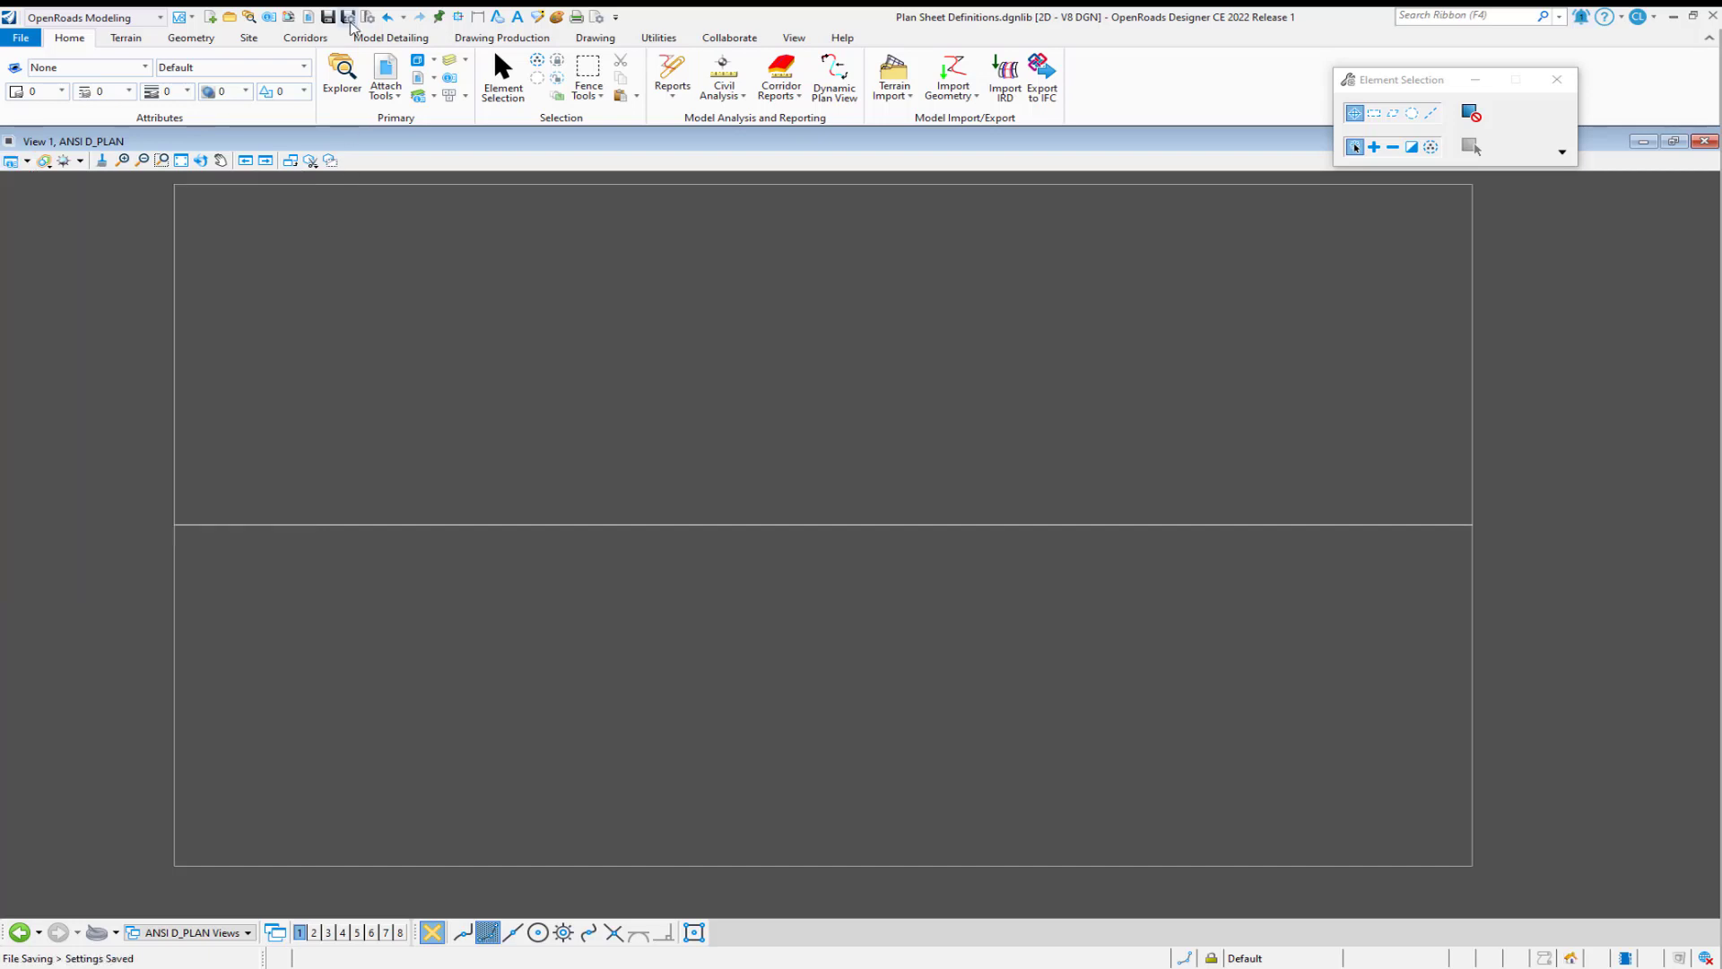
mouse_move(346, 16)
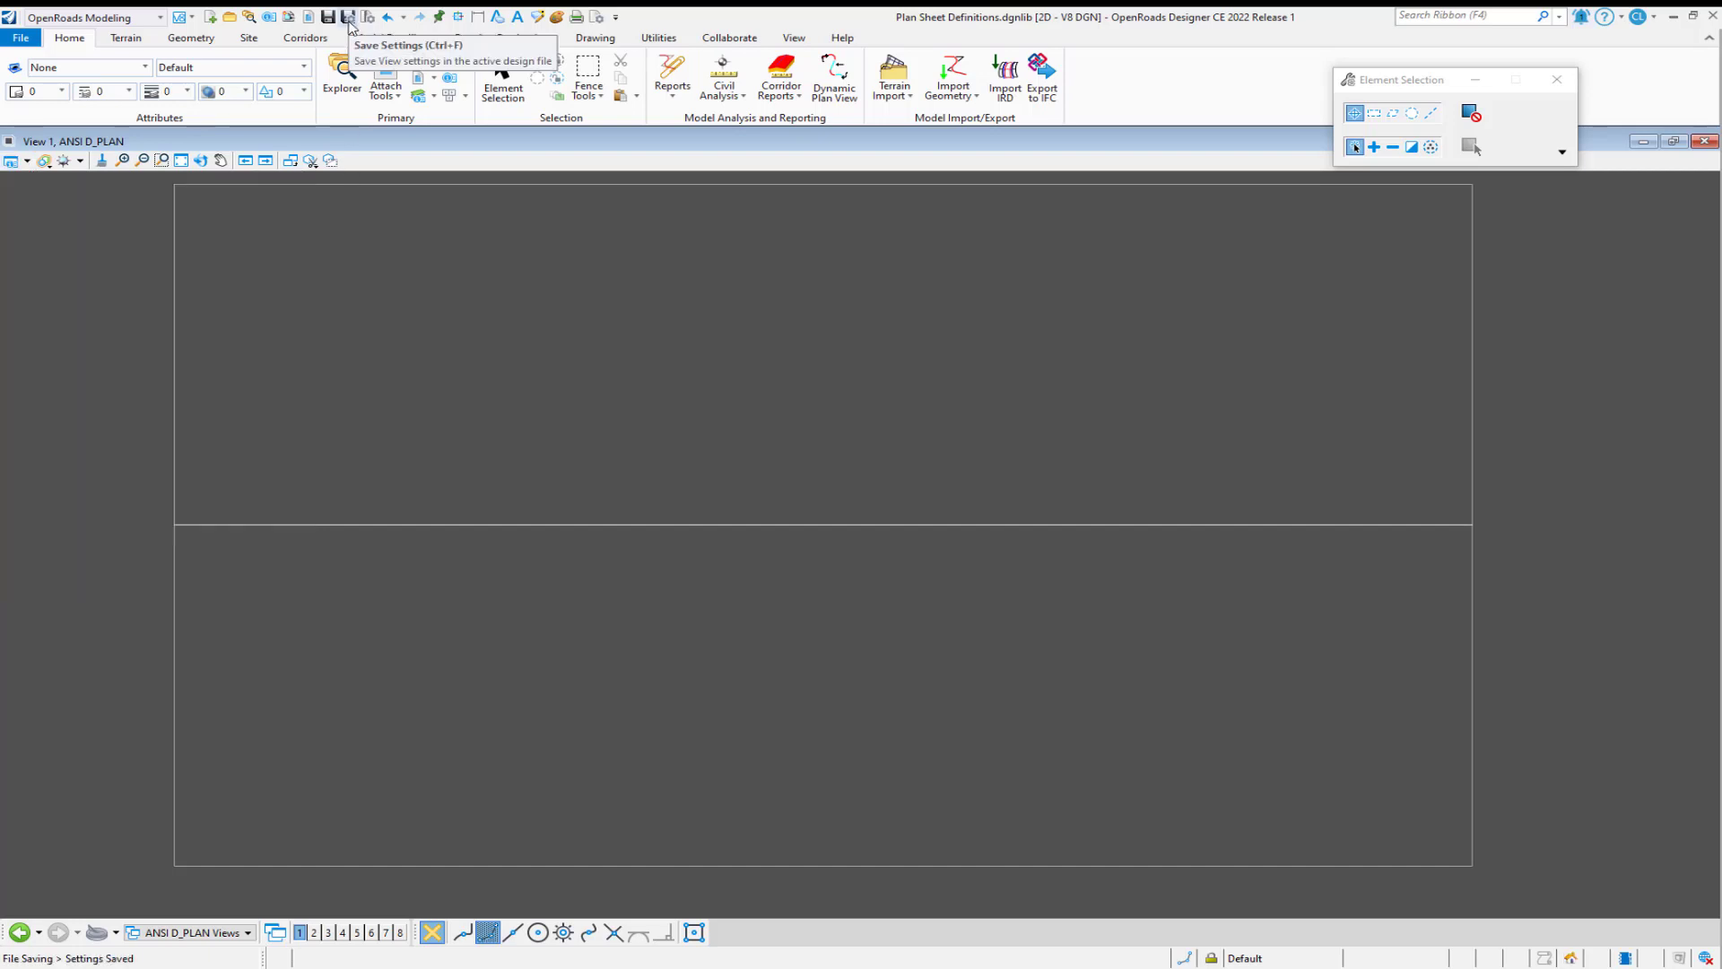
click(194, 931)
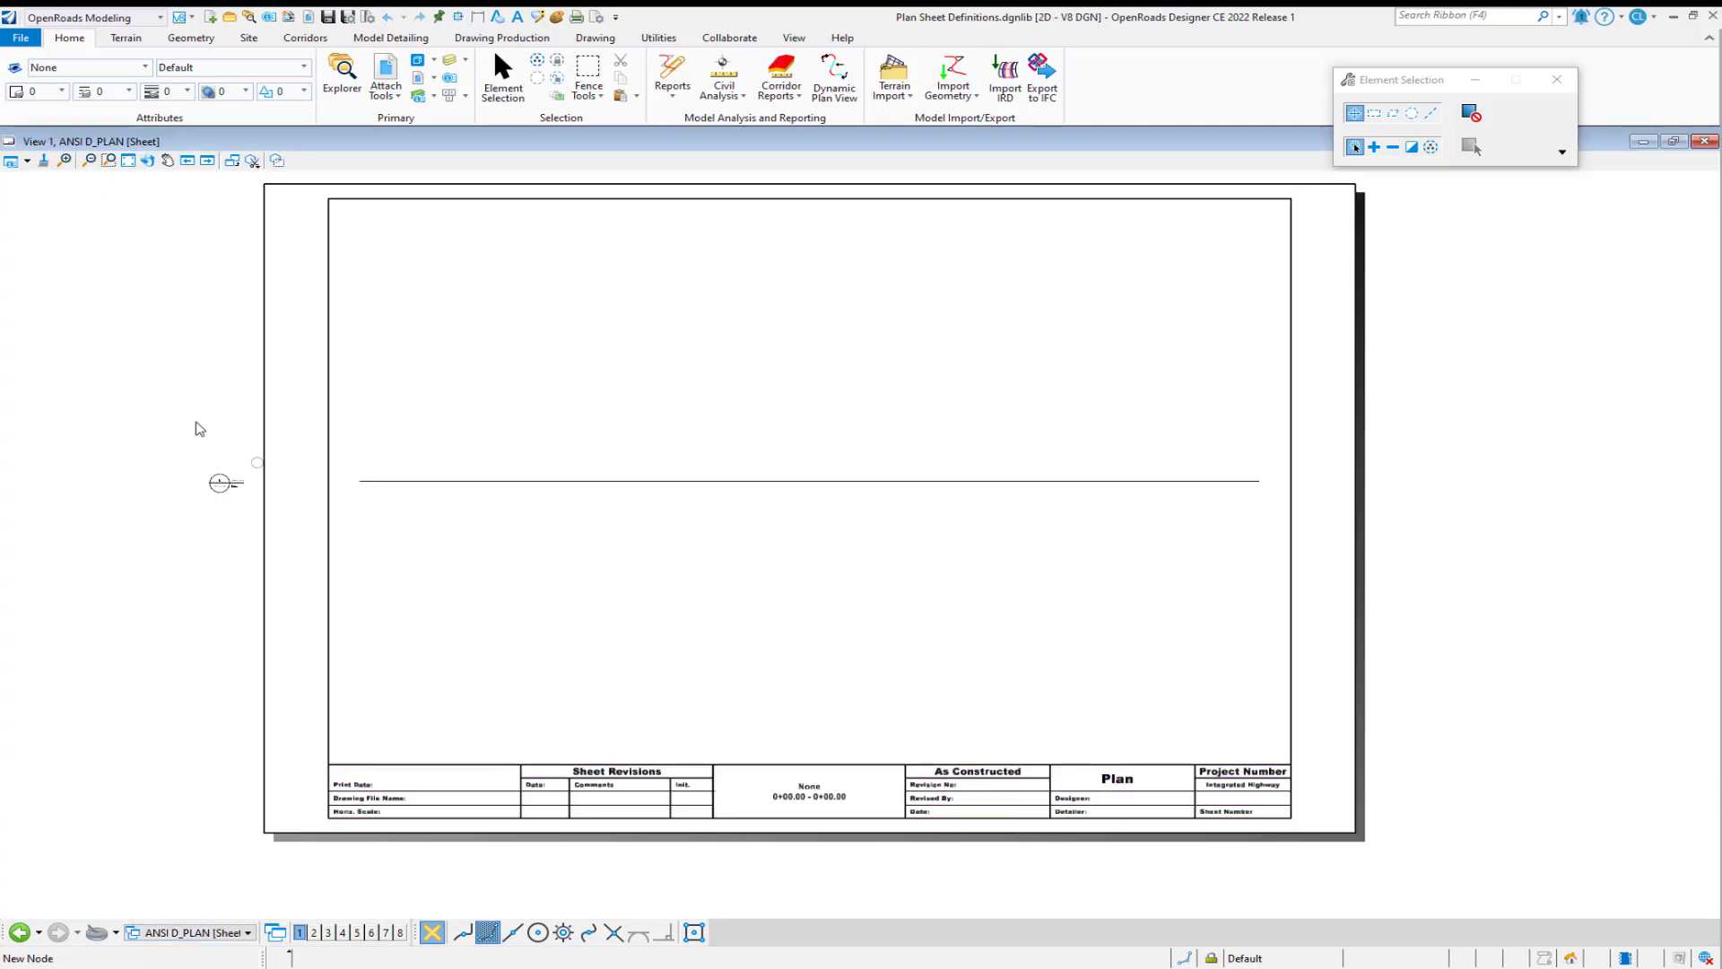
mouse_move(104, 176)
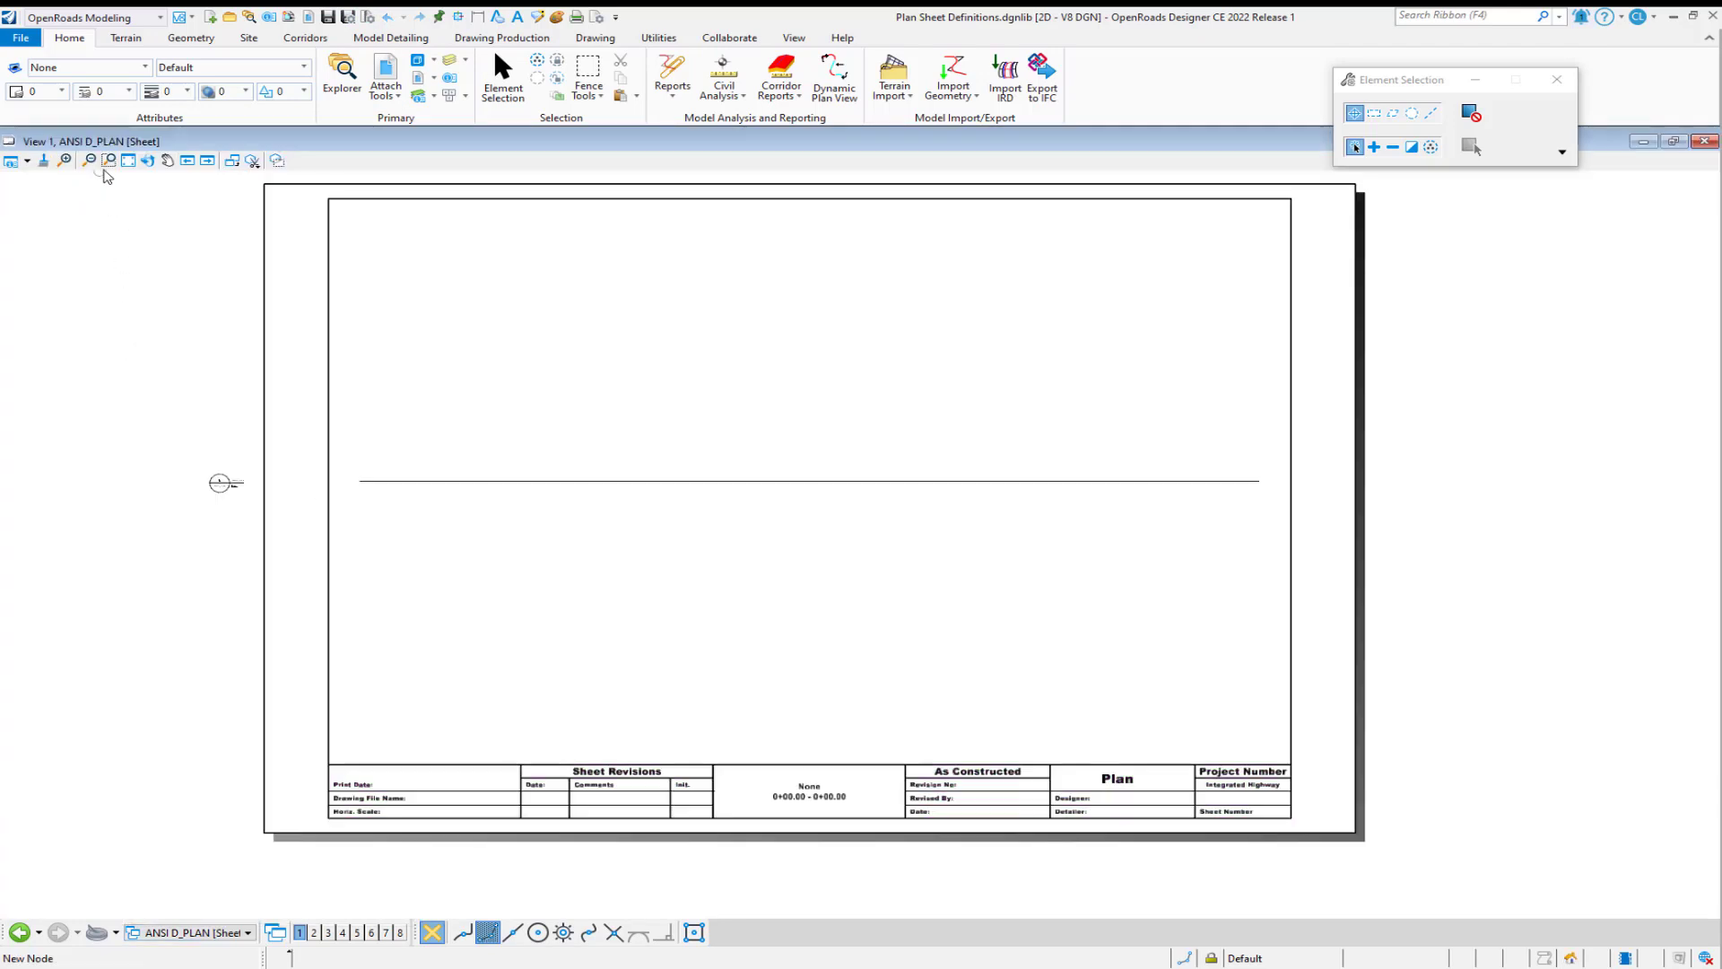
Fit the ANSI D sheet in the view and reopen References showing the ANSI D_PLAN attachment.
click(25, 159)
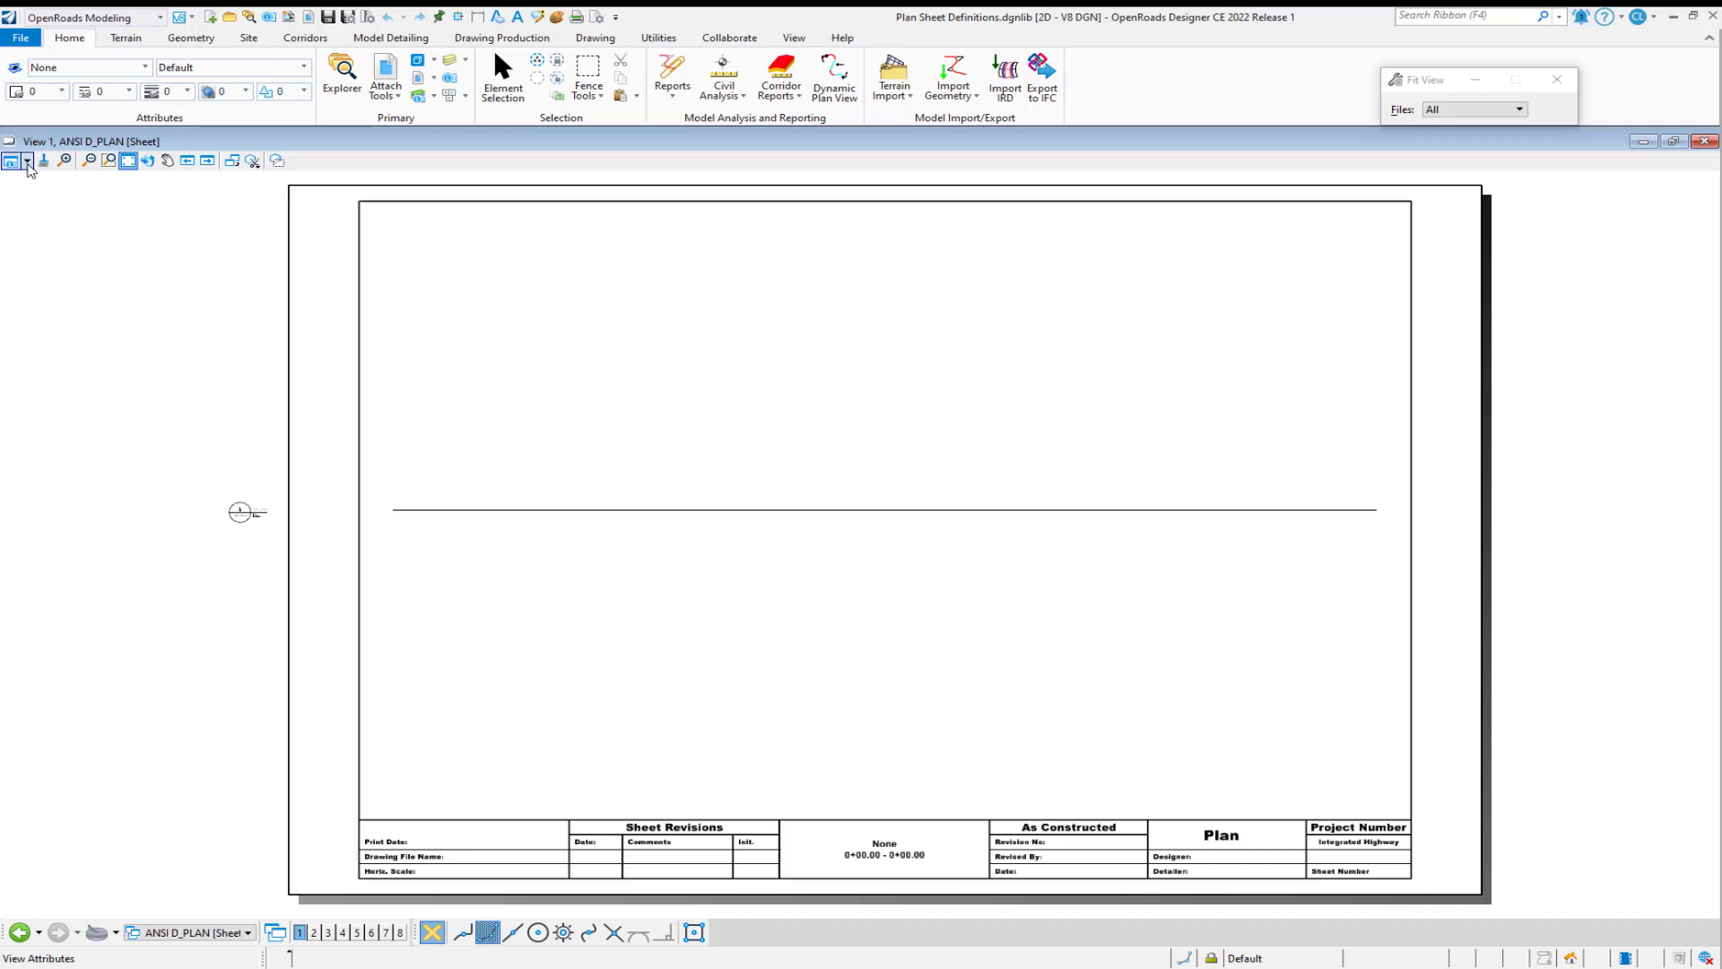
click(25, 160)
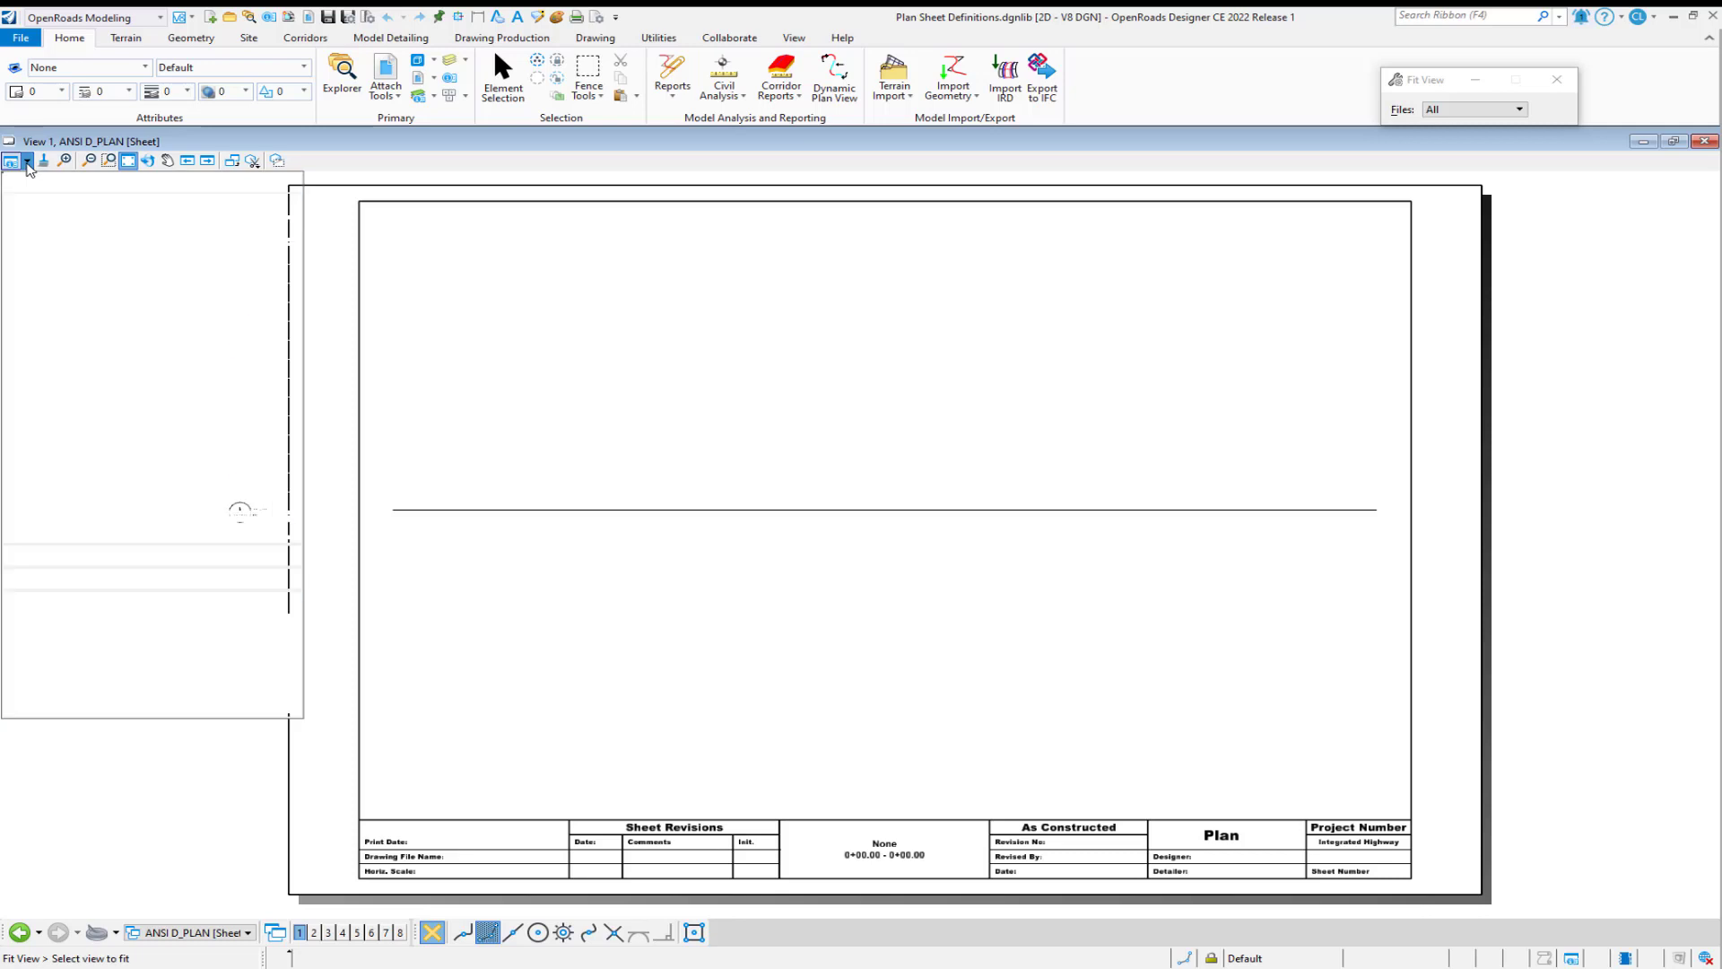
click(13, 160)
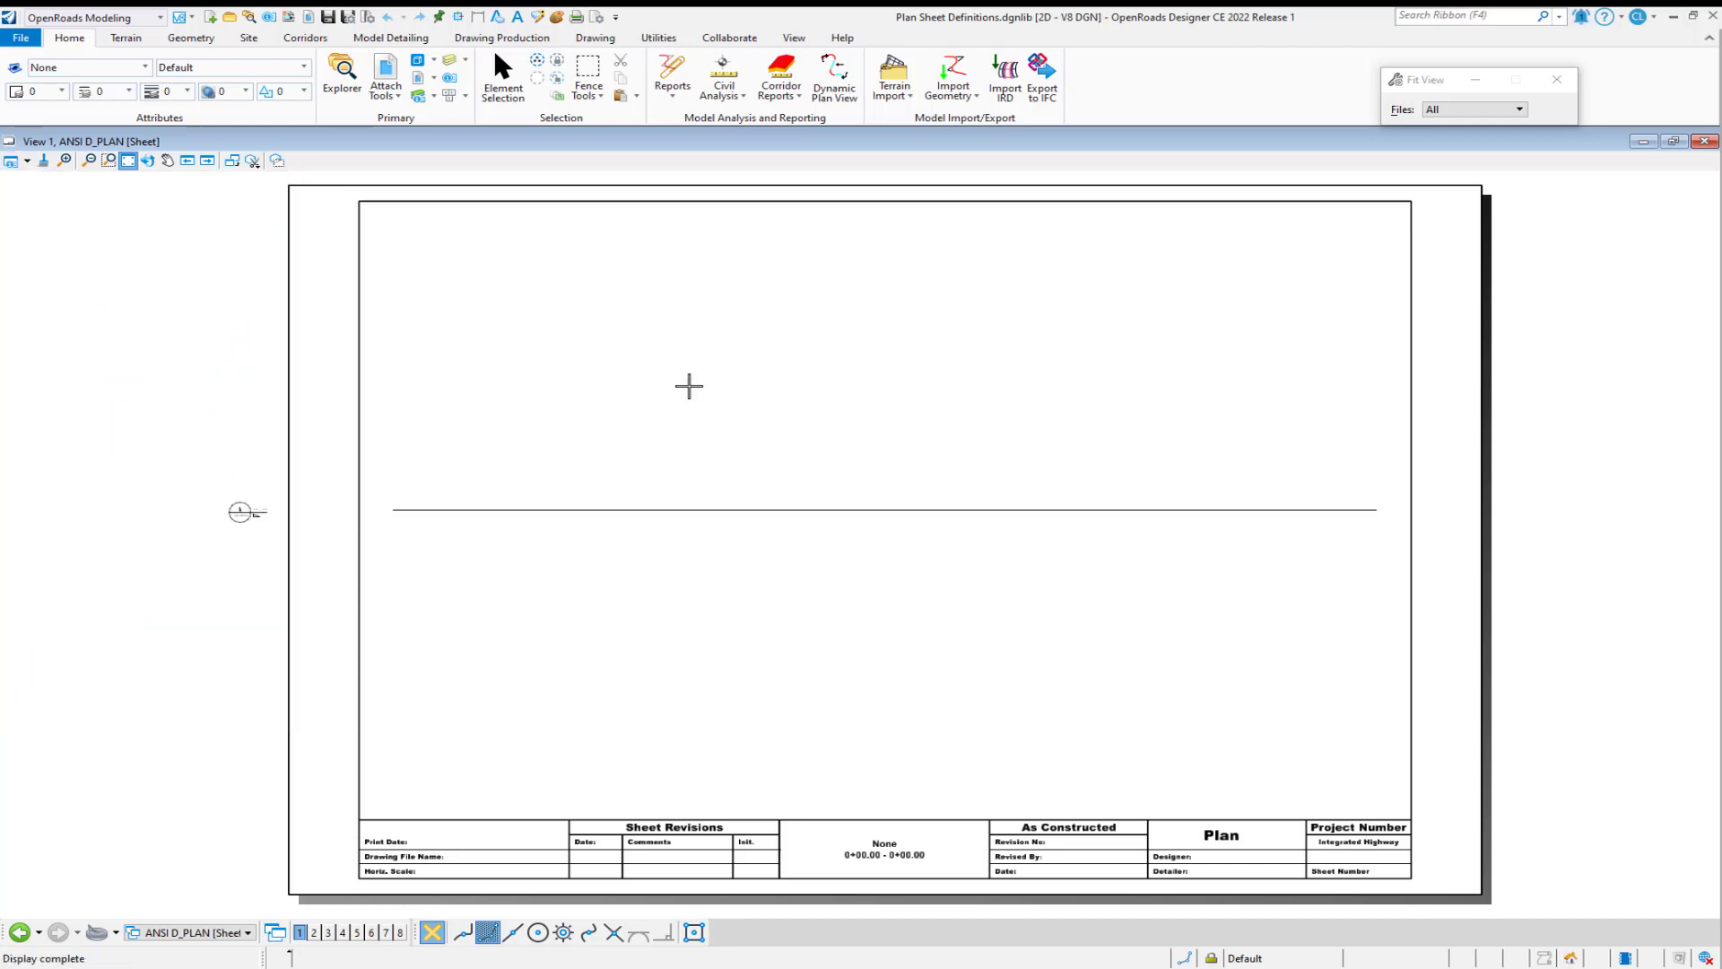
mouse_move(599, 427)
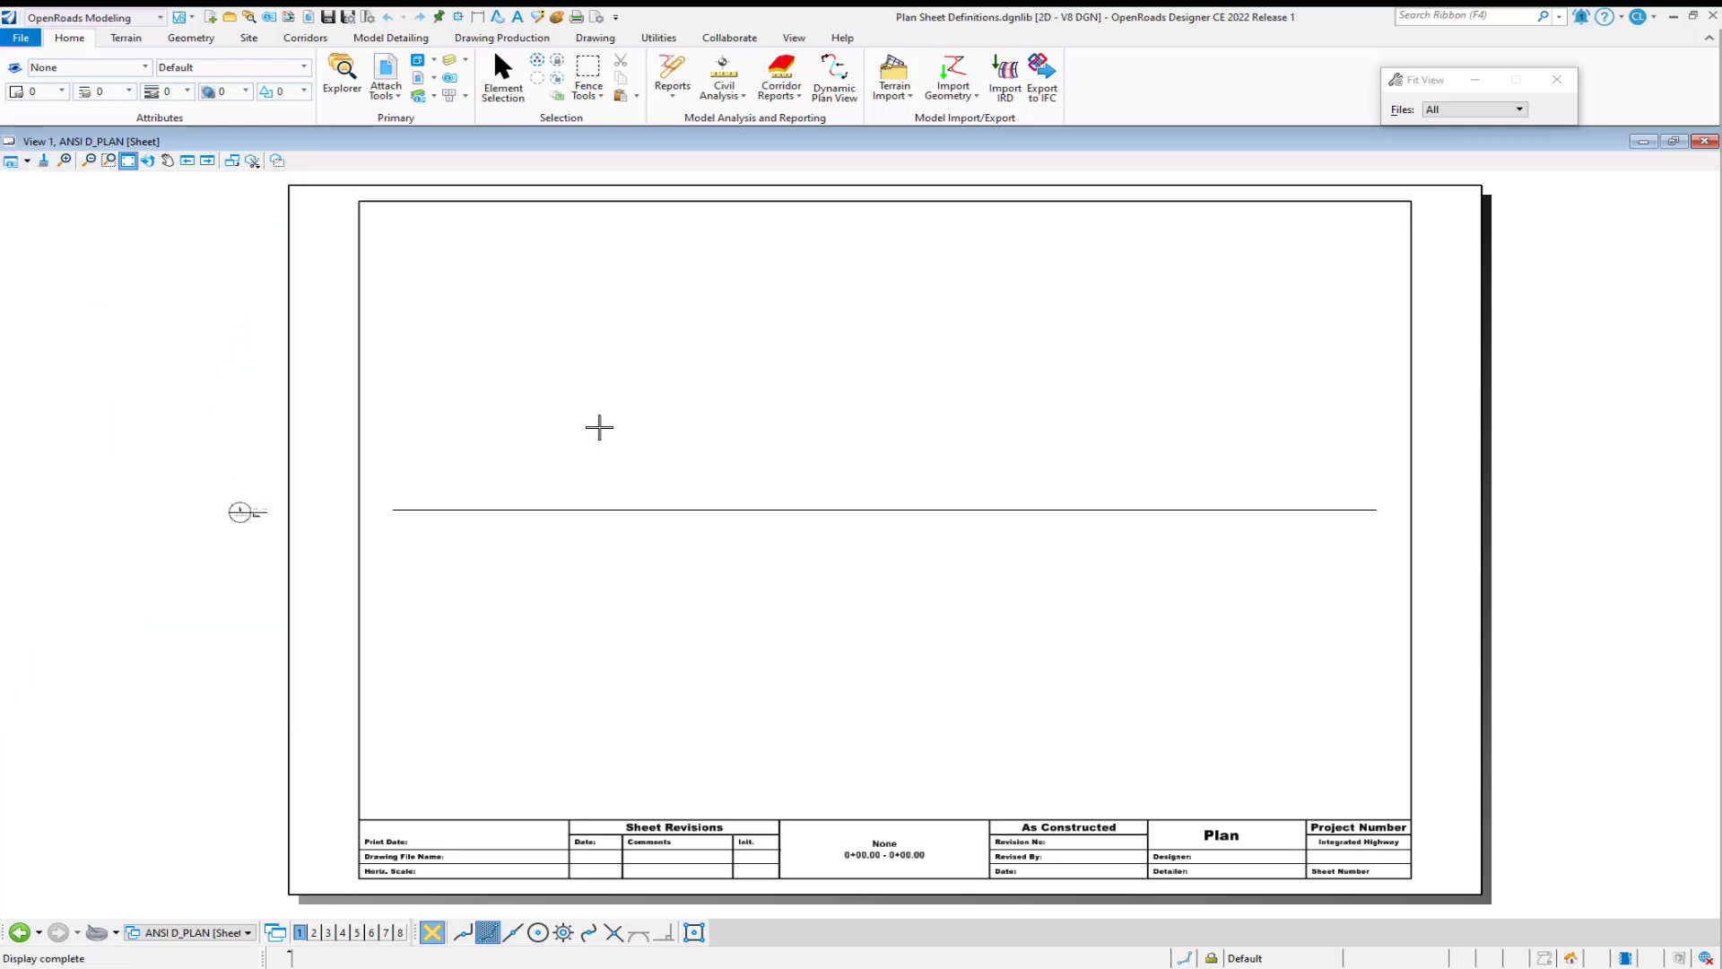
click(384, 78)
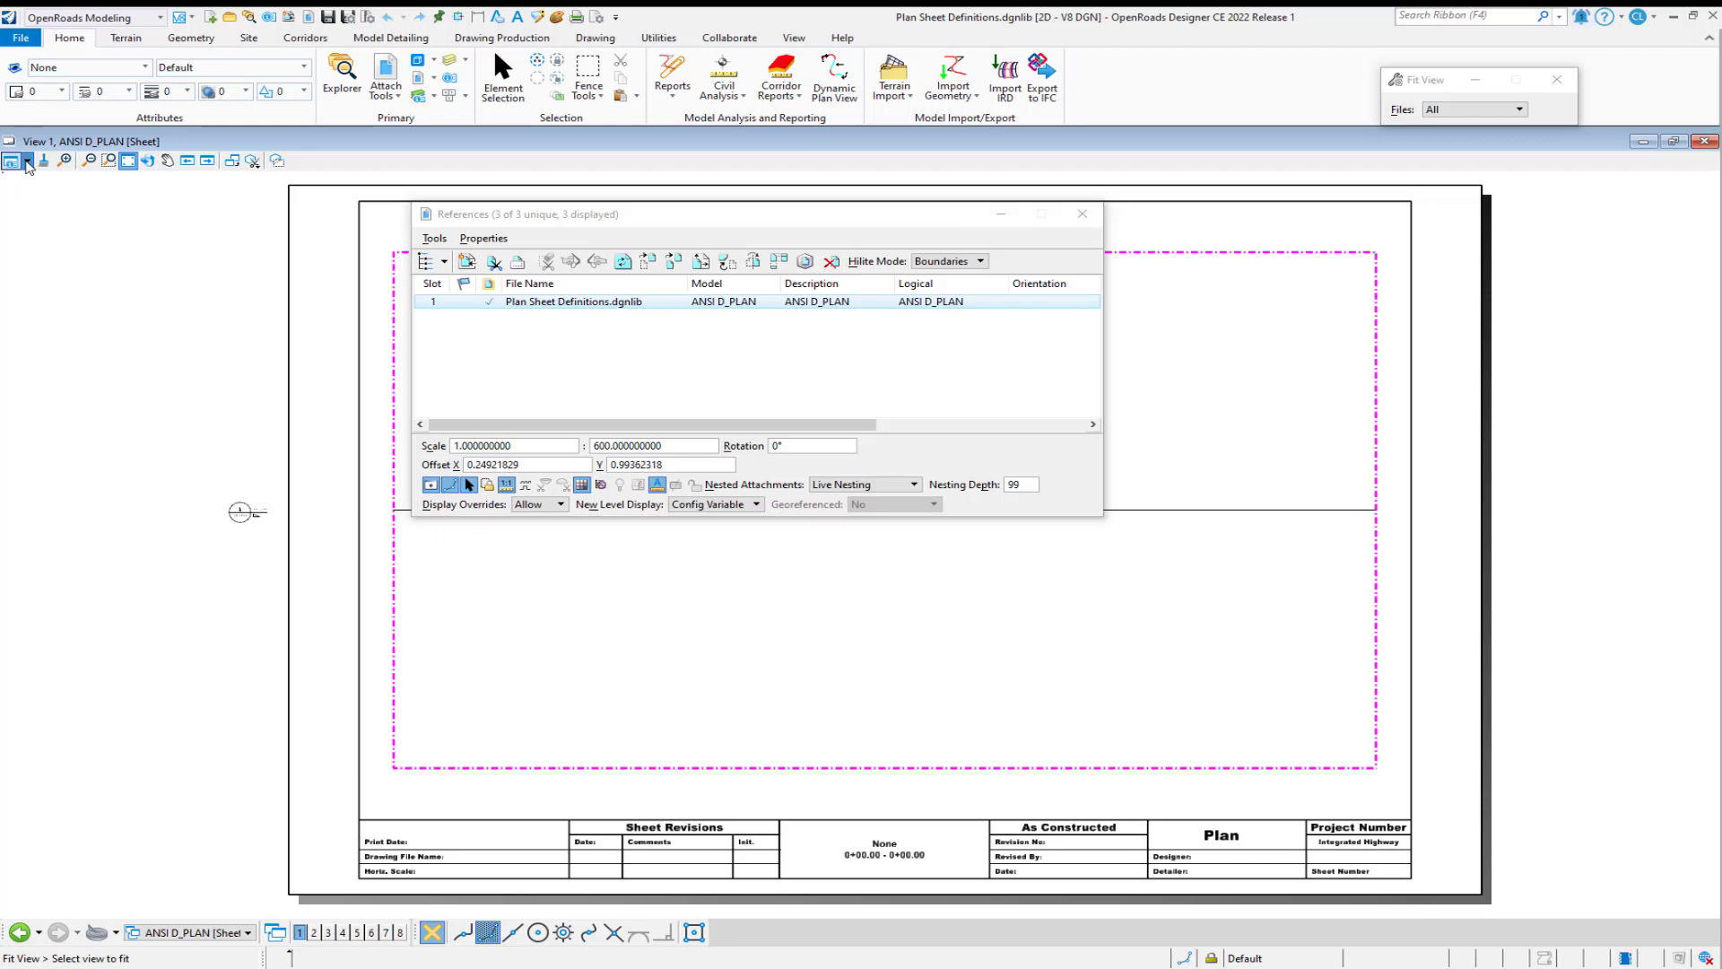
Adjust the plan sheet attachment options, select the drawing boundary, close References, and save settings.
click(11, 159)
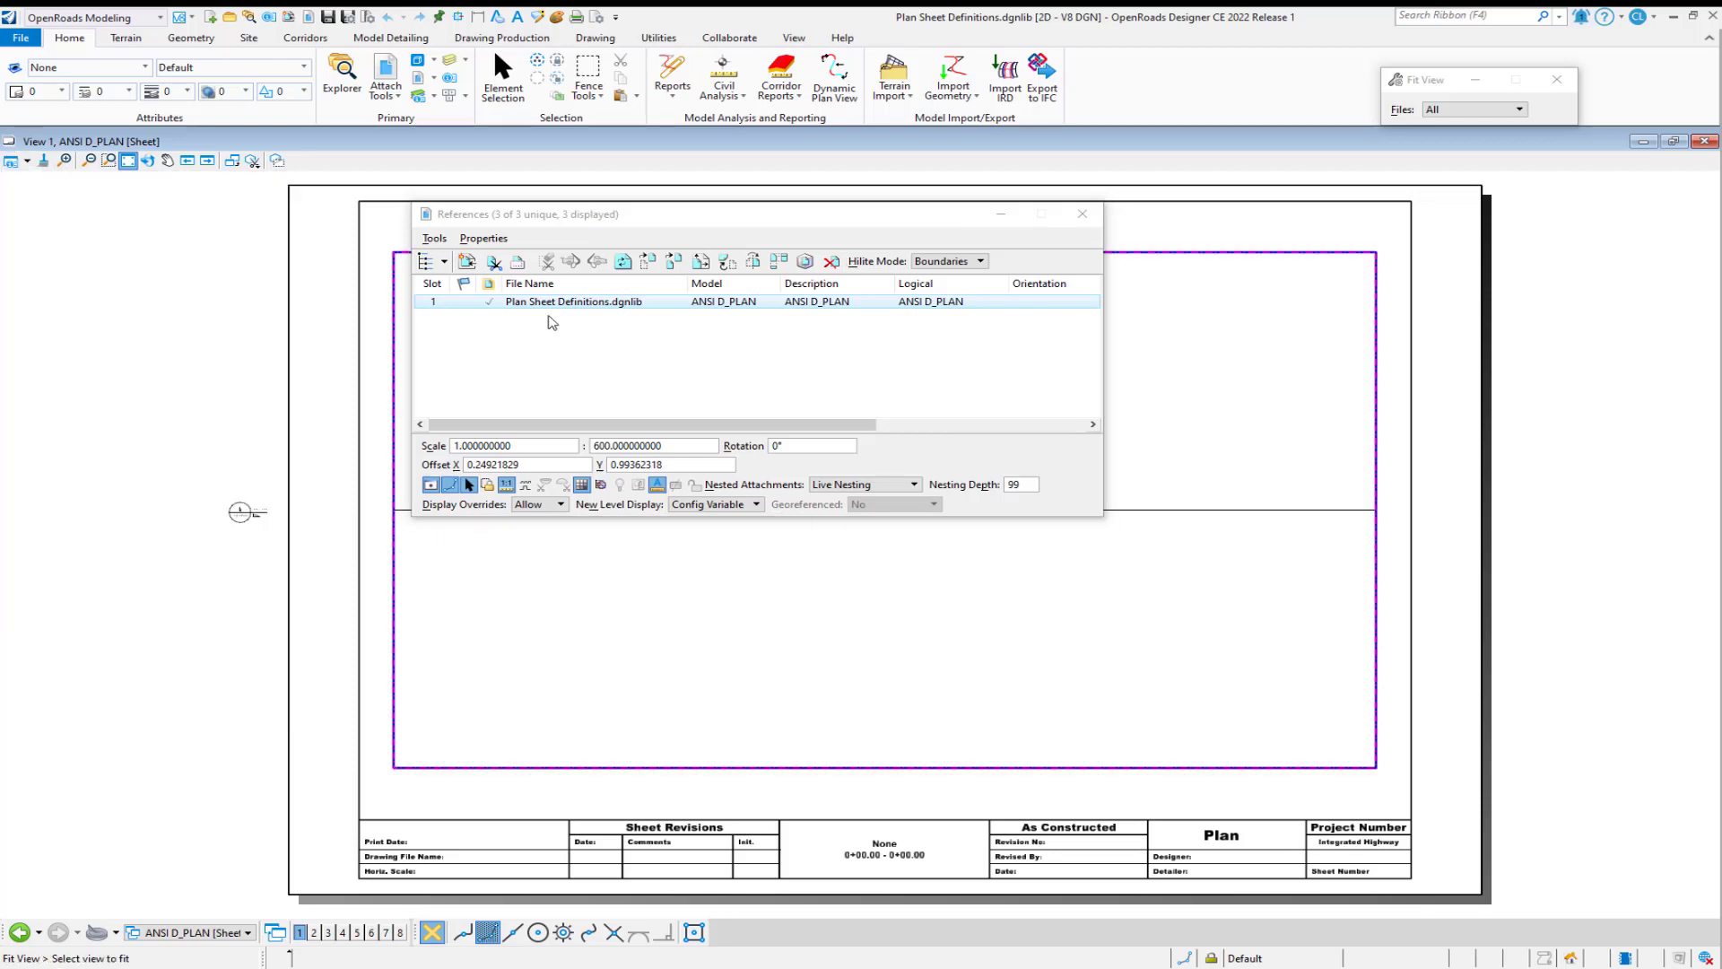
click(502, 79)
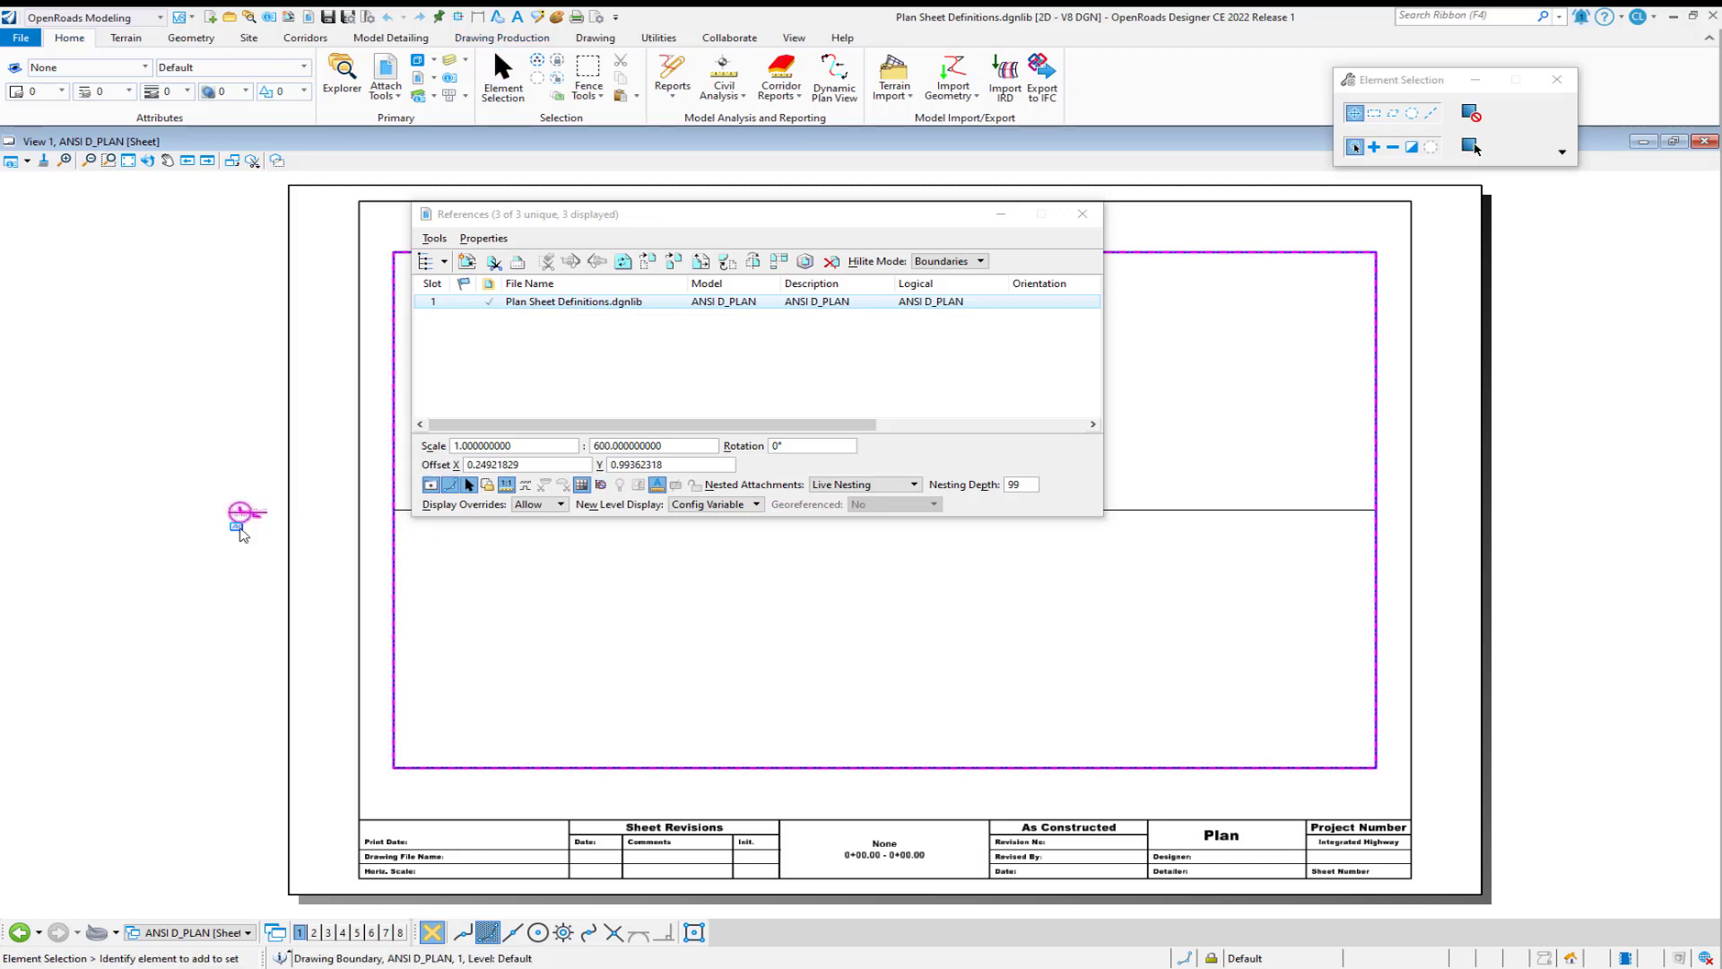
click(564, 348)
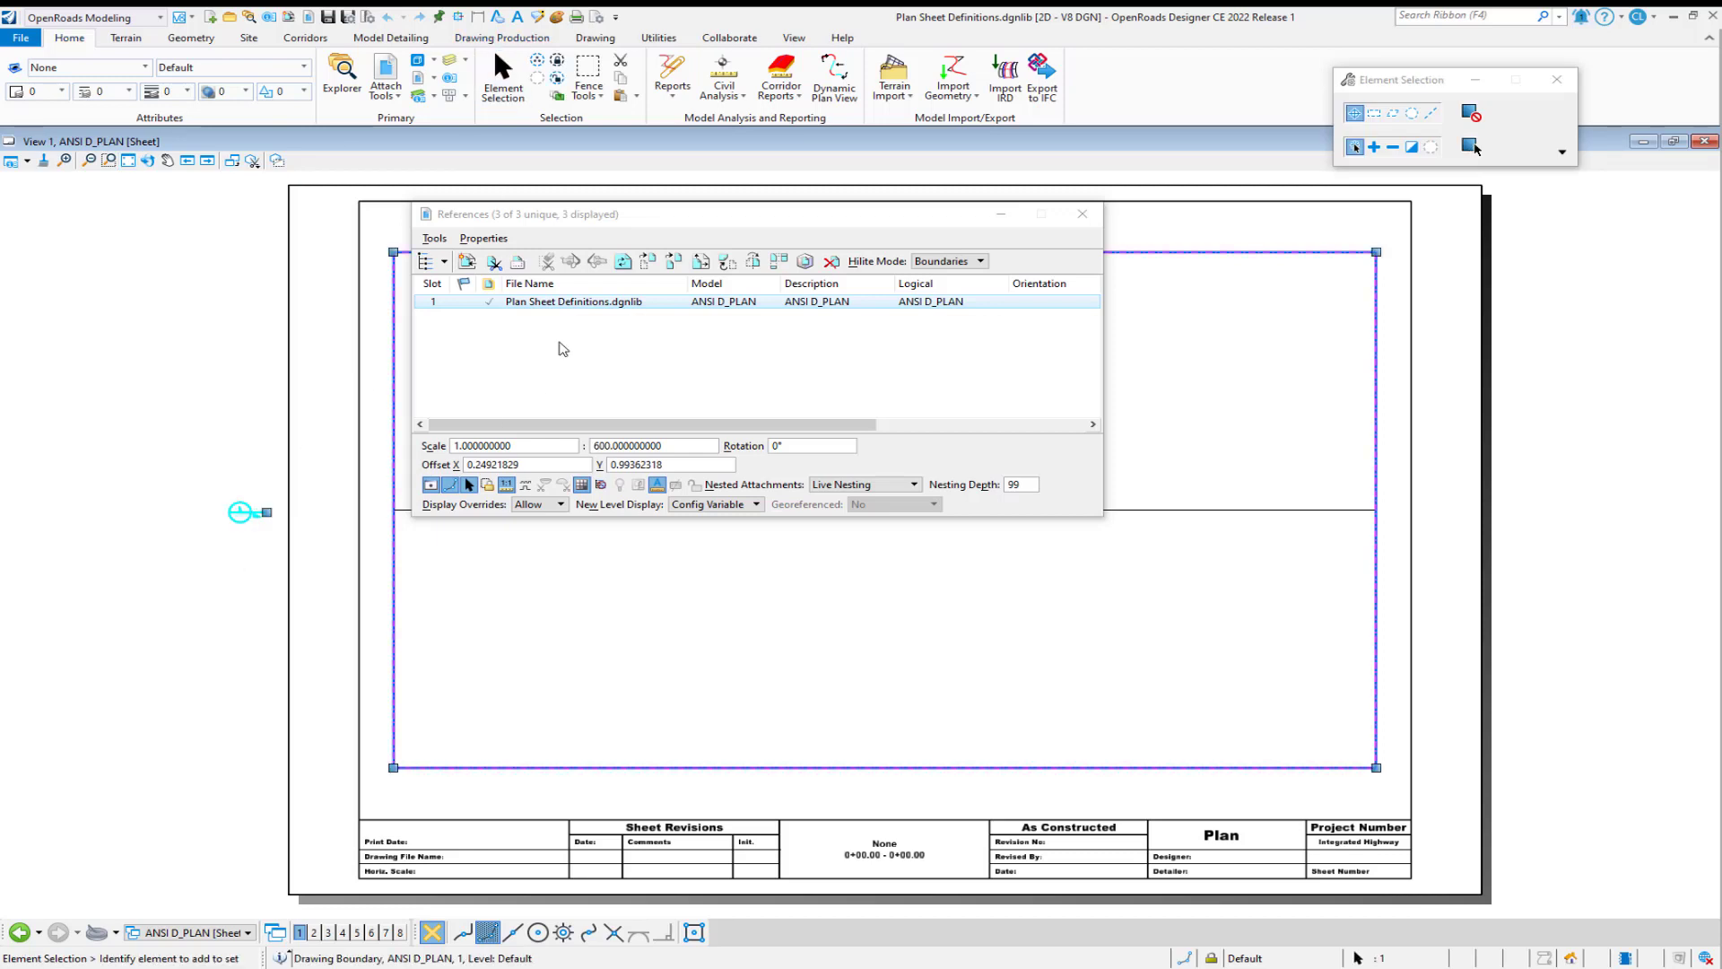
click(1082, 214)
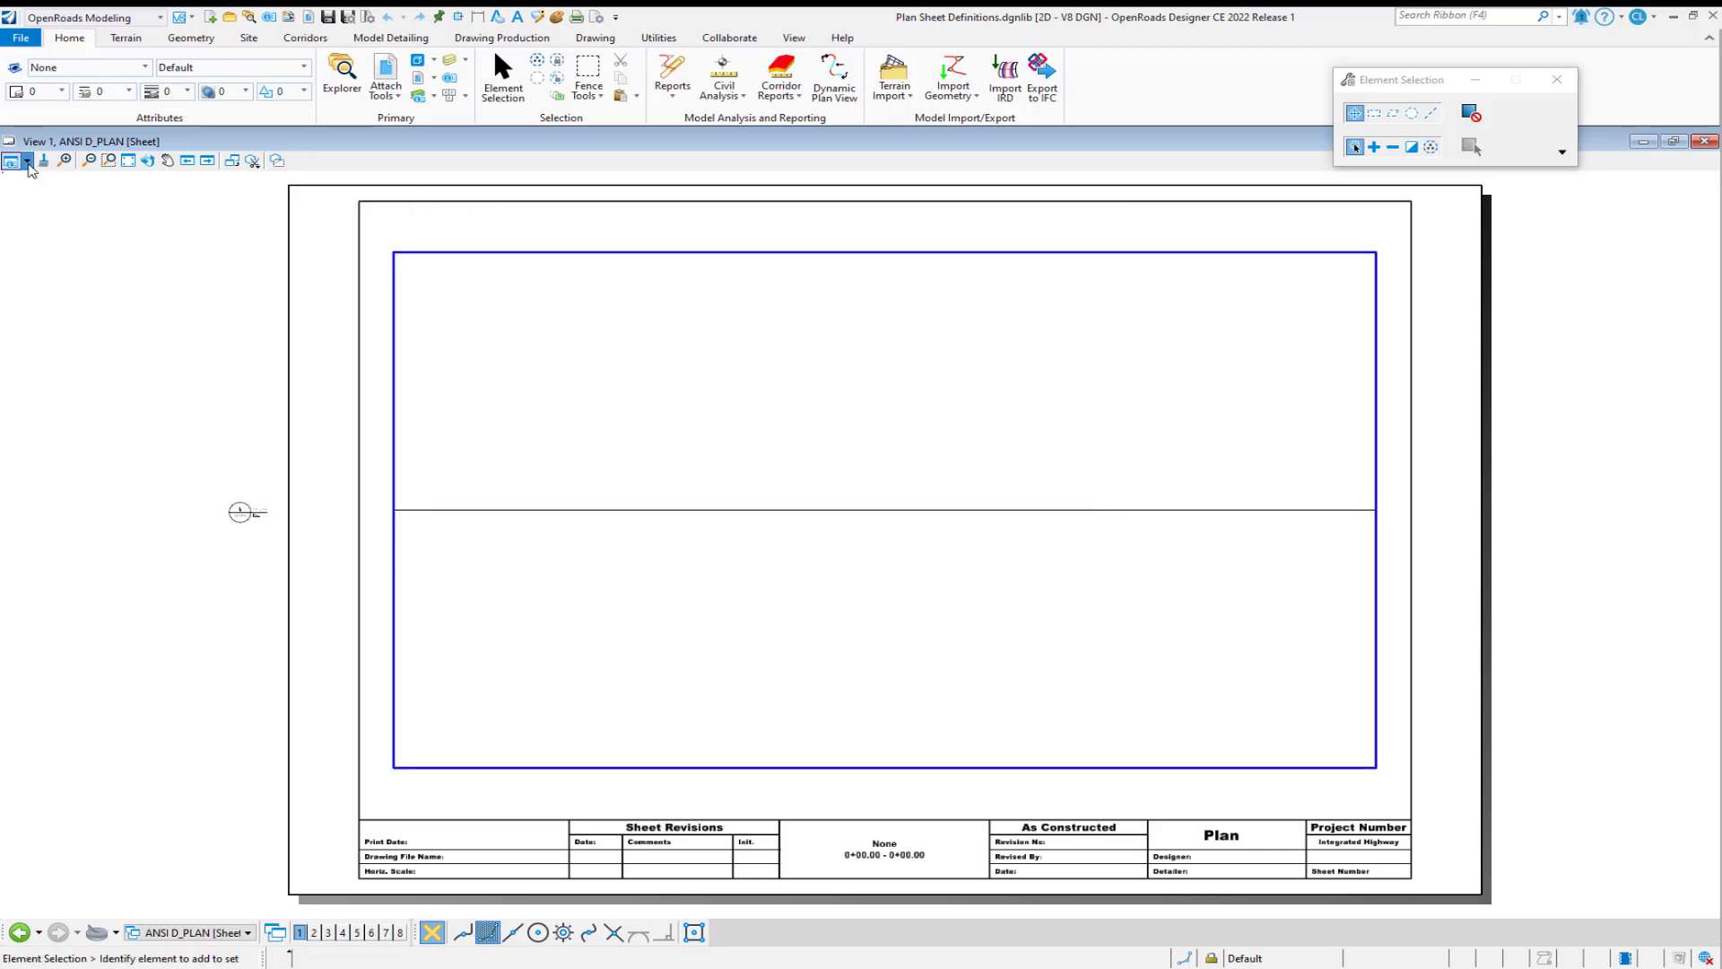
click(13, 159)
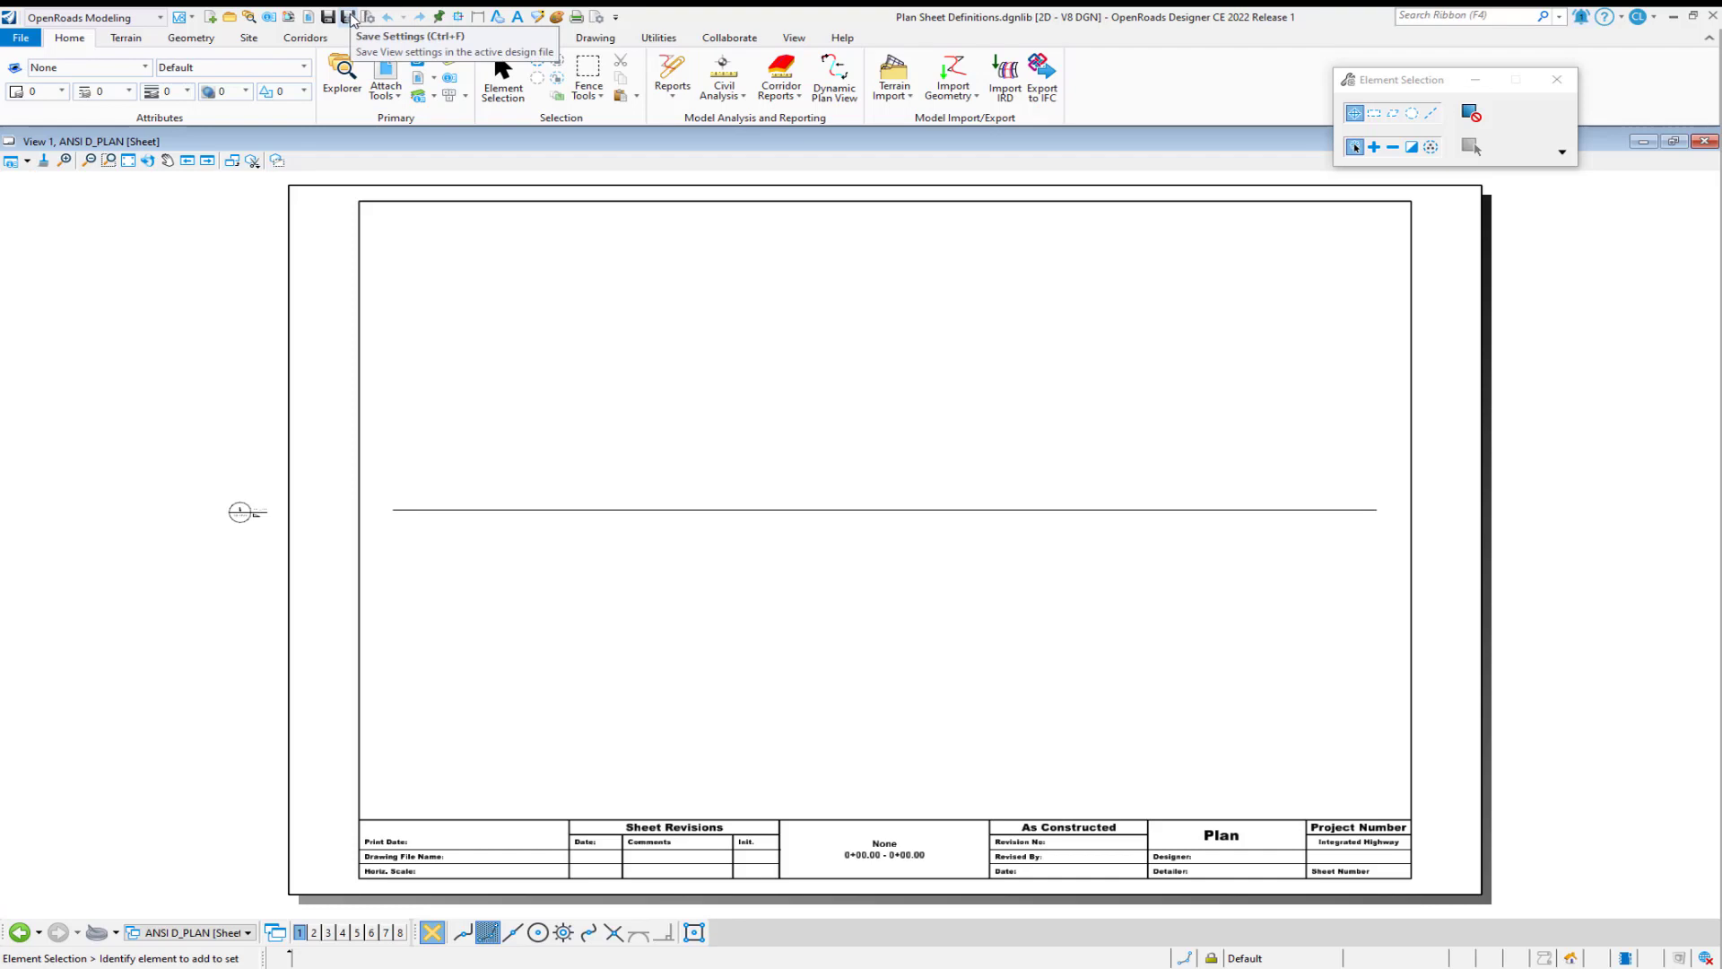
click(346, 16)
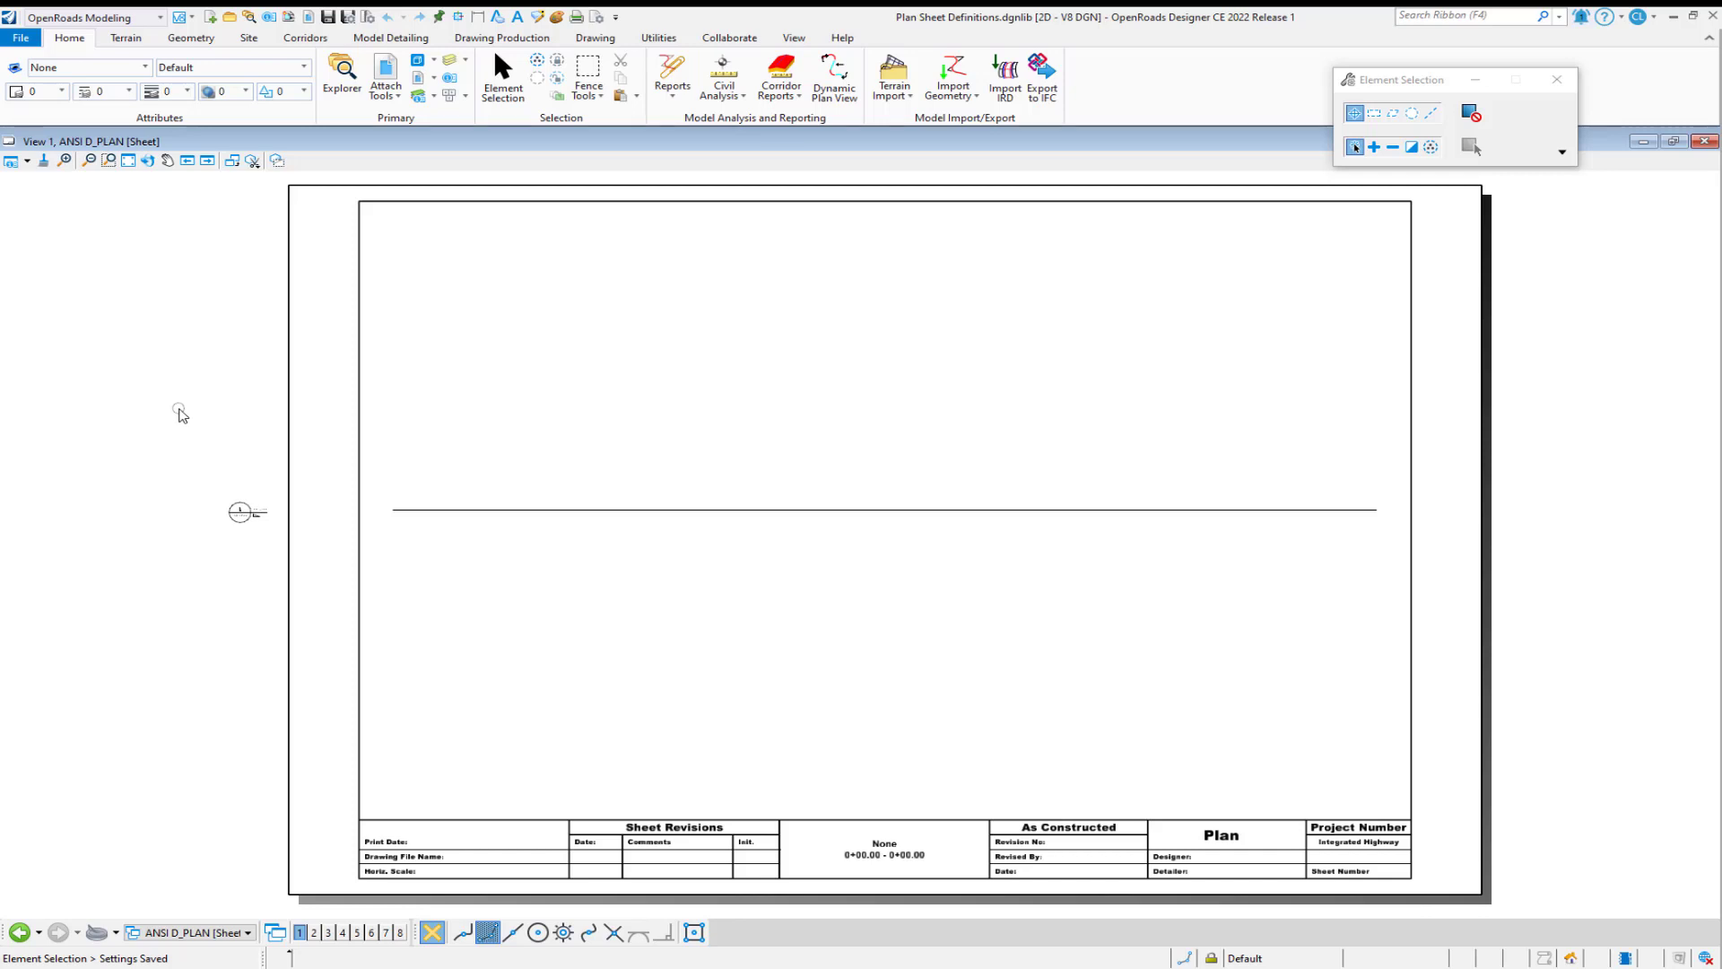
mouse_move(953, 395)
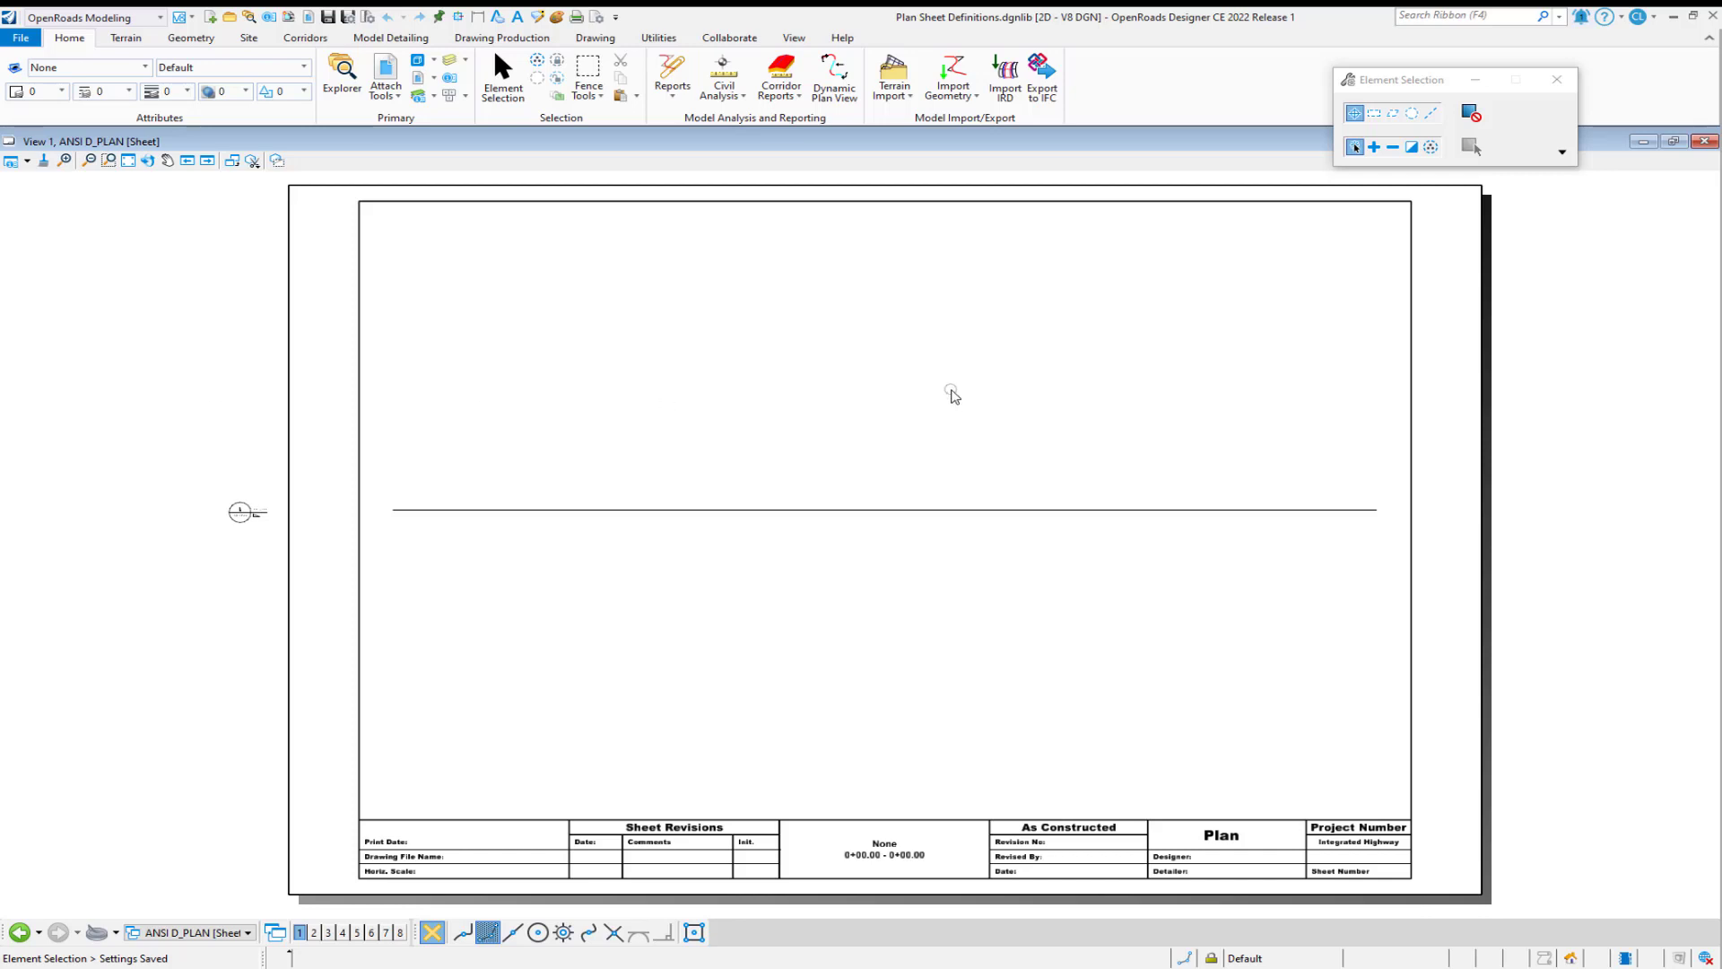
mouse_move(189, 933)
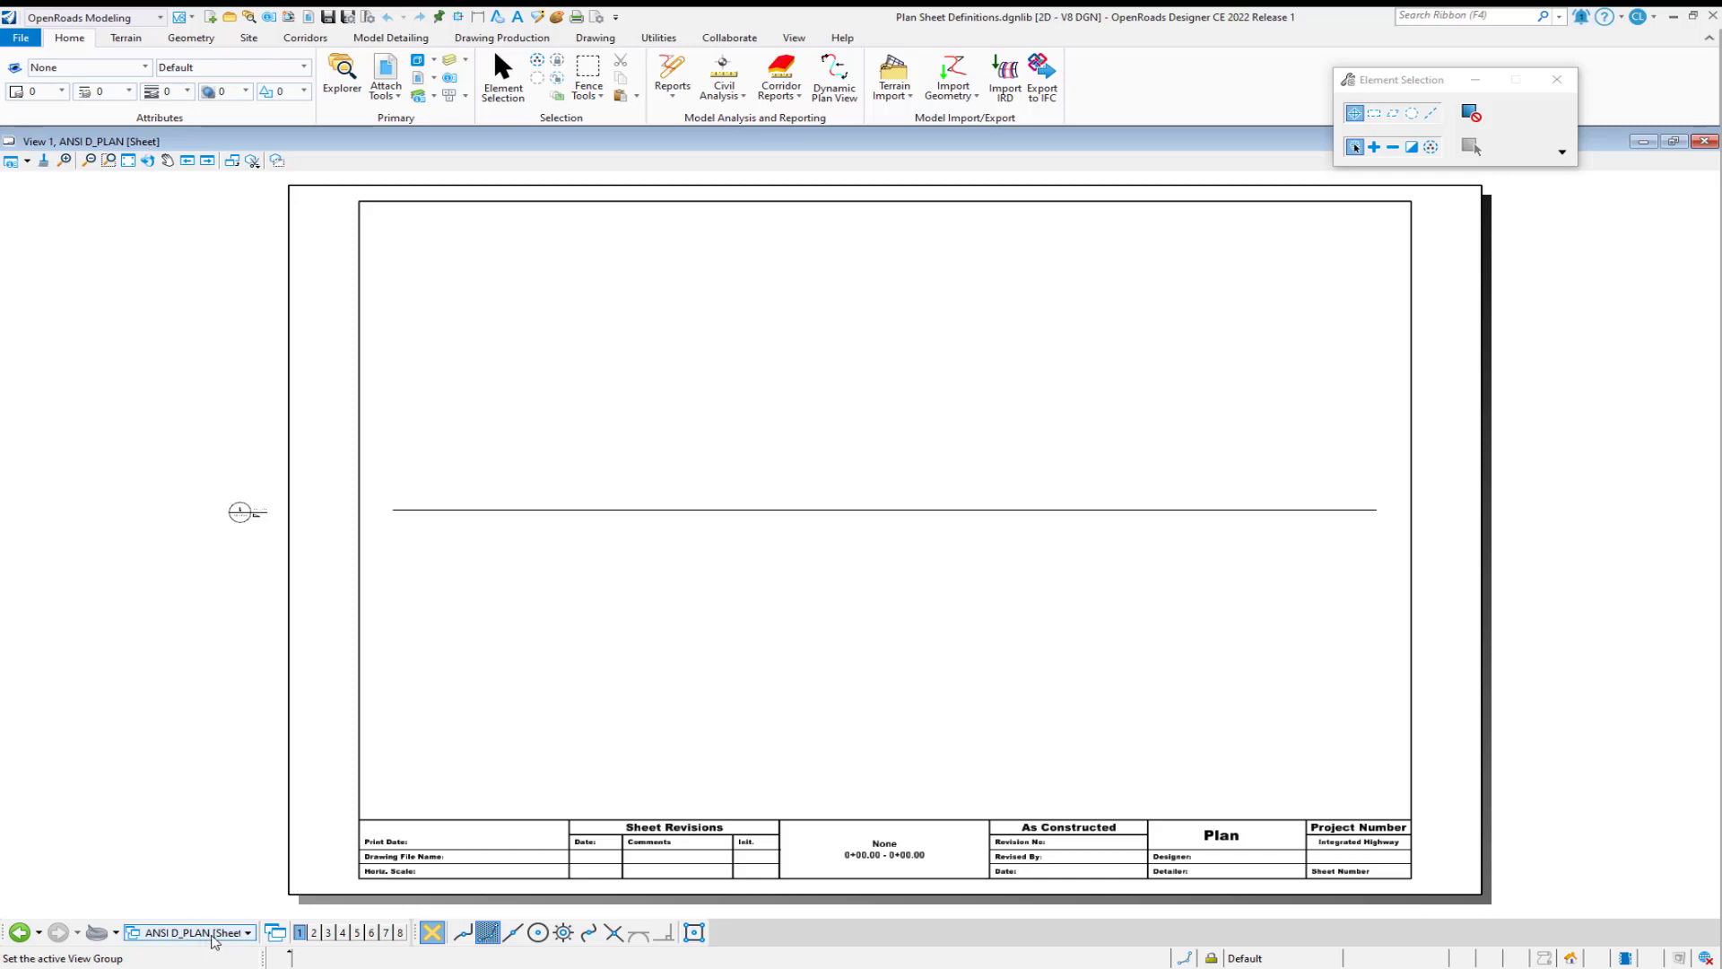
Switch the view group to Multi-Model Views, showing Default plan above Profile.
click(232, 933)
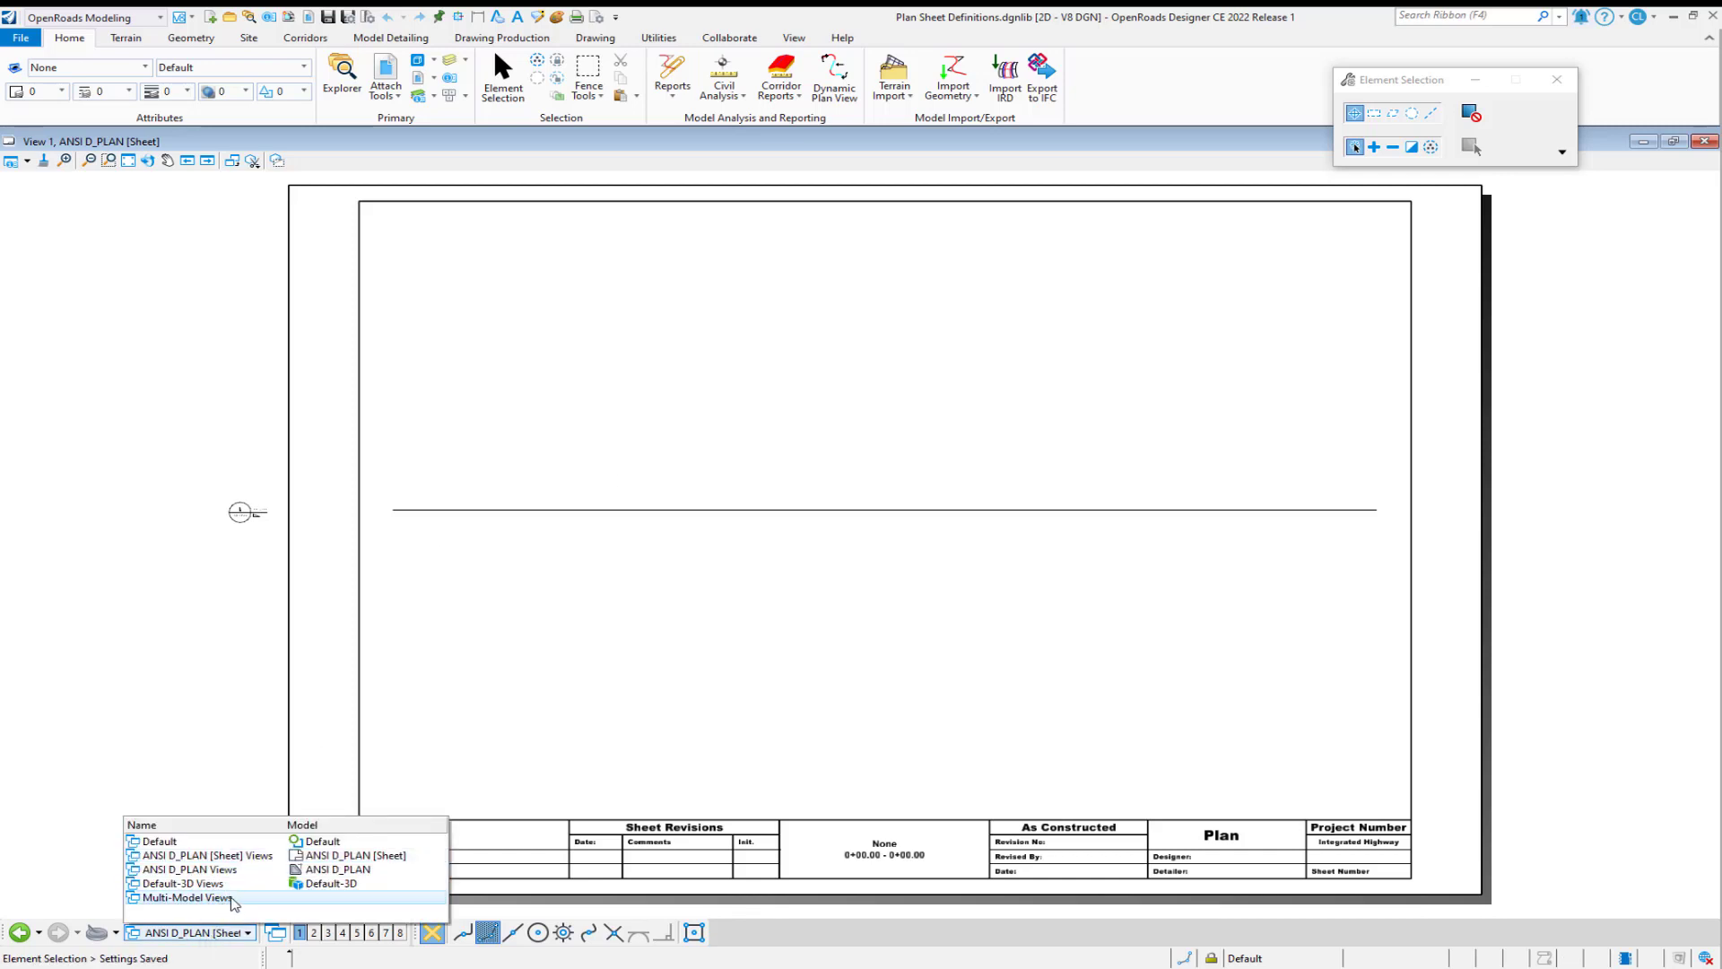
click(183, 897)
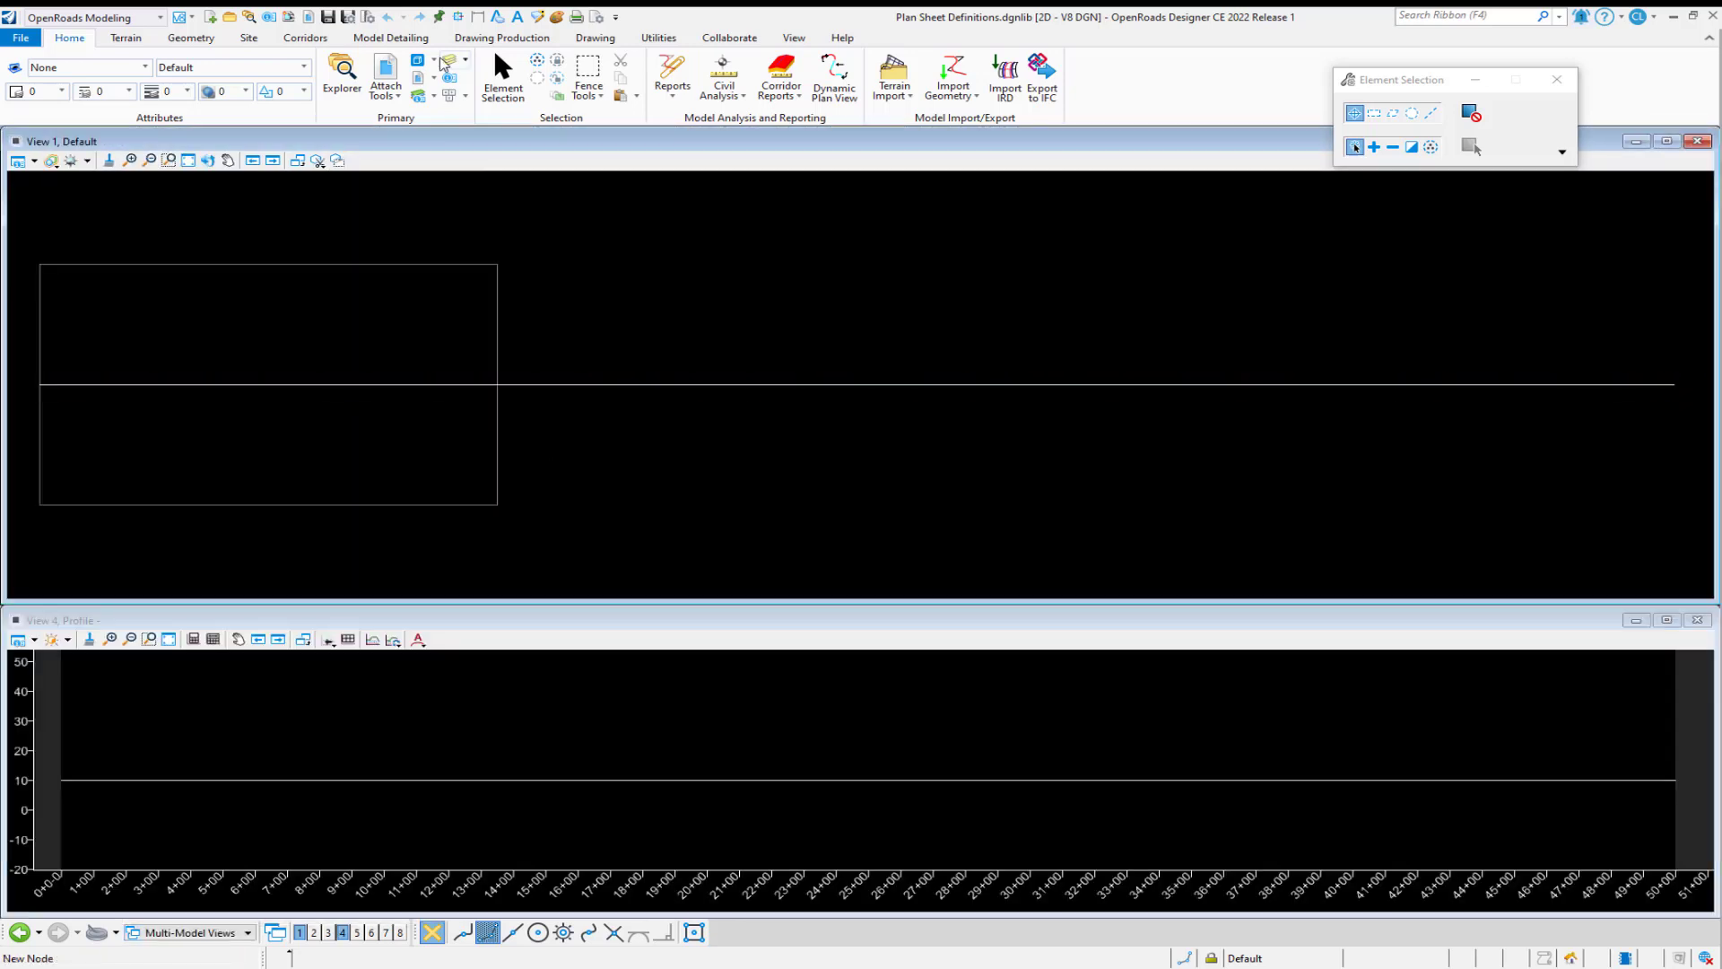